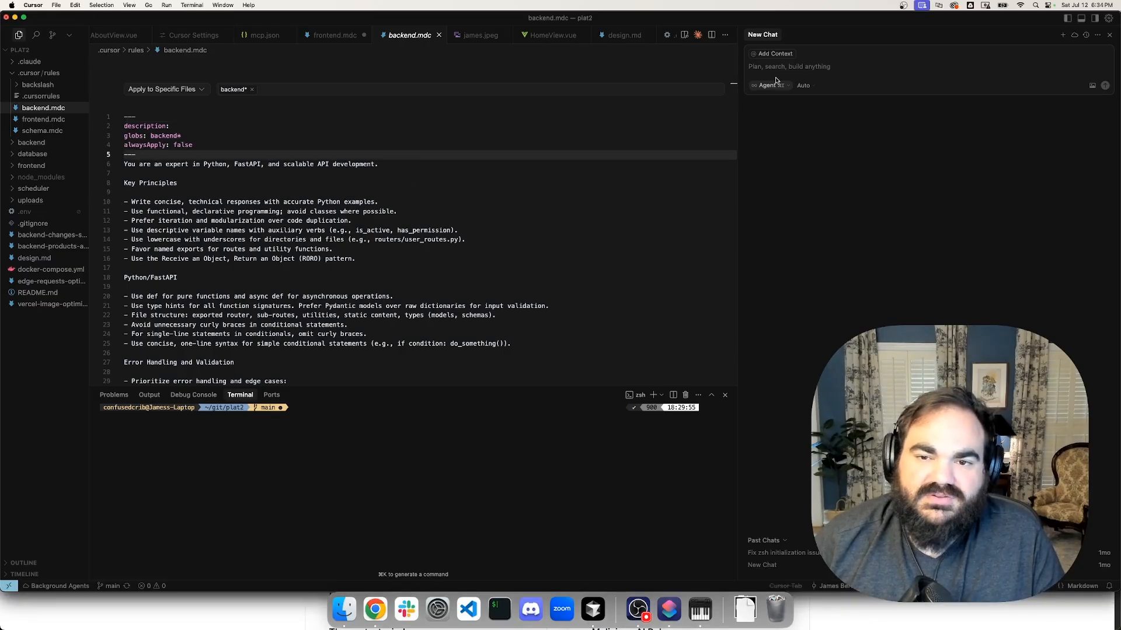
{"action": "mouse_move", "coordinate": [784, 69]}
{"action": "type", "text": "add a person schema to my"}
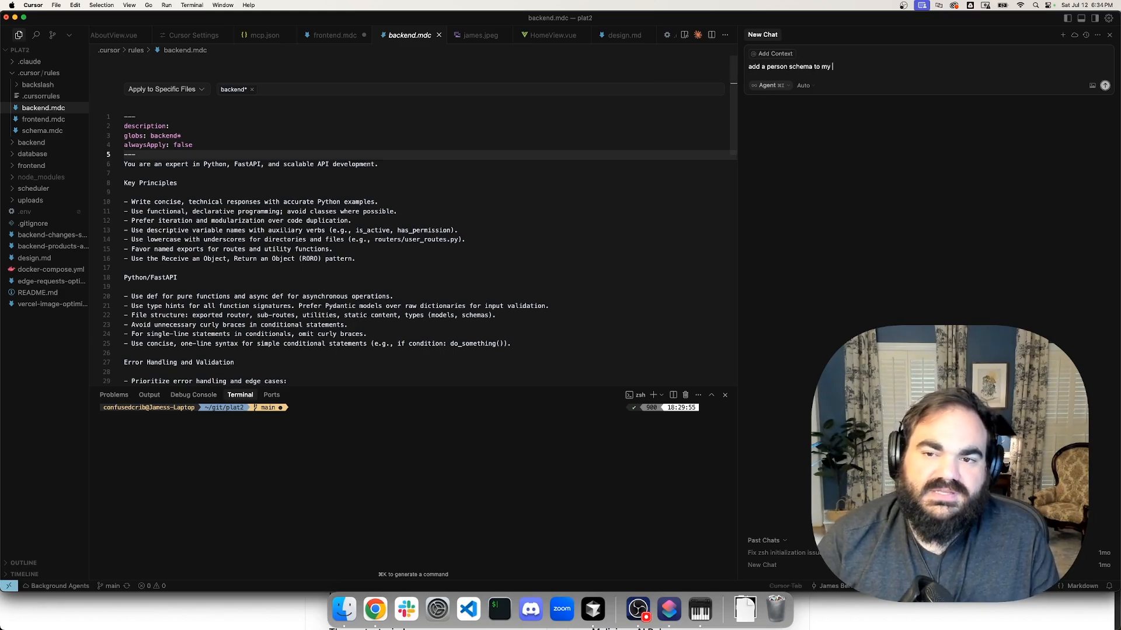
- Send the person schema request to the agent and accept the generated person.py
{"action": "type", "text": " API"}
{"action": "key", "text": "Enter"}
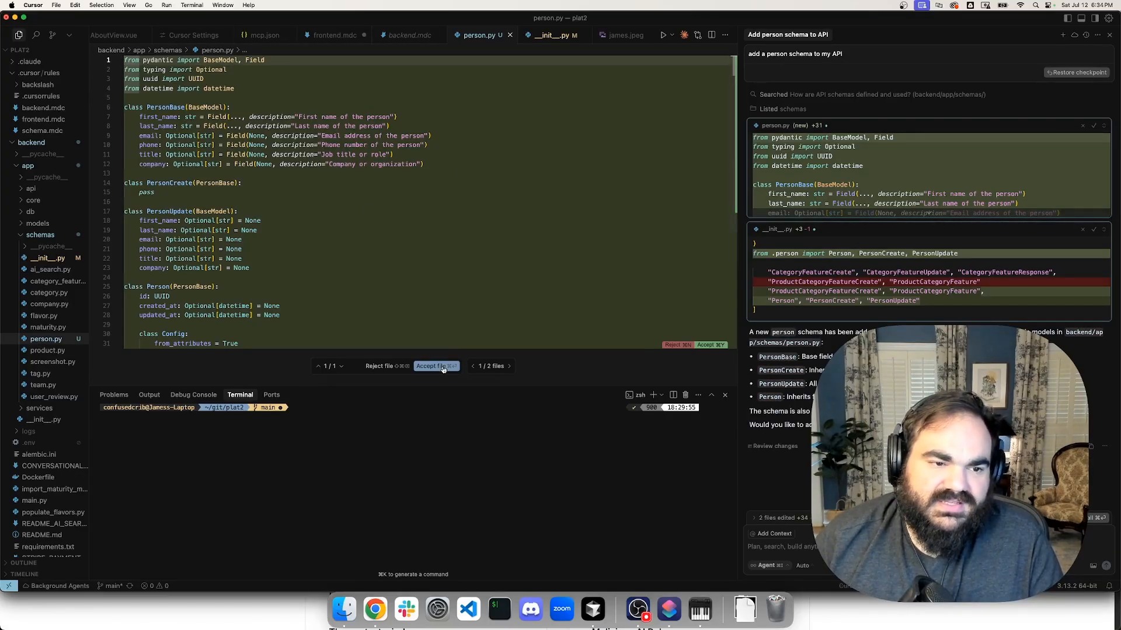
{"action": "left_click", "coordinate": [437, 365]}
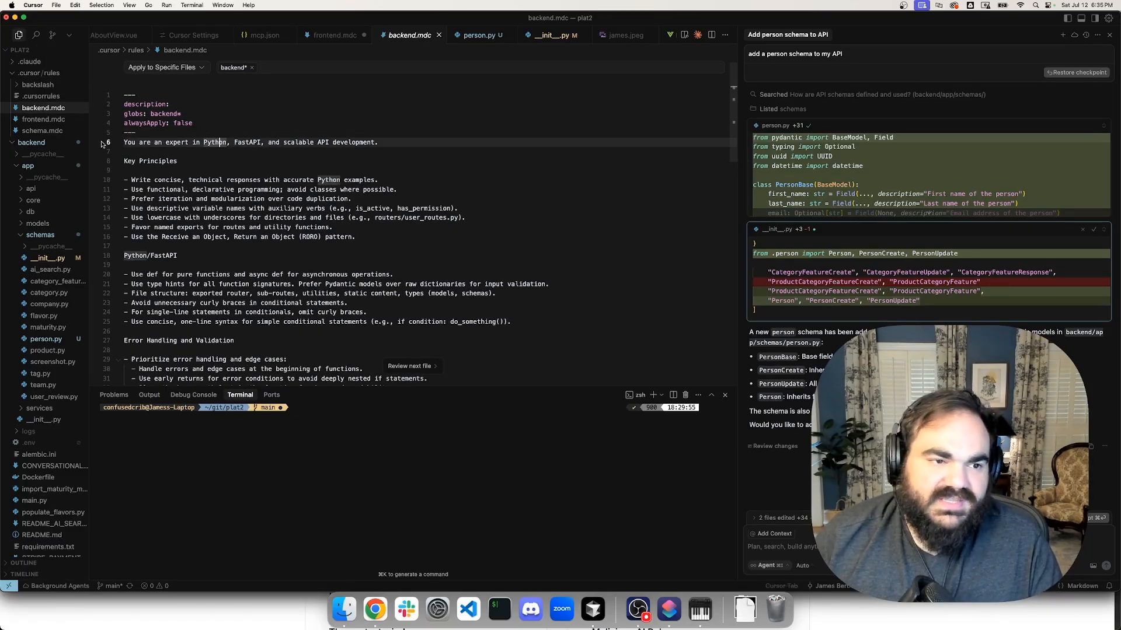
- Read frontend.mdc and its Apply to Specific Files options, then return to backend.mdc
{"action": "left_click", "coordinate": [333, 35]}
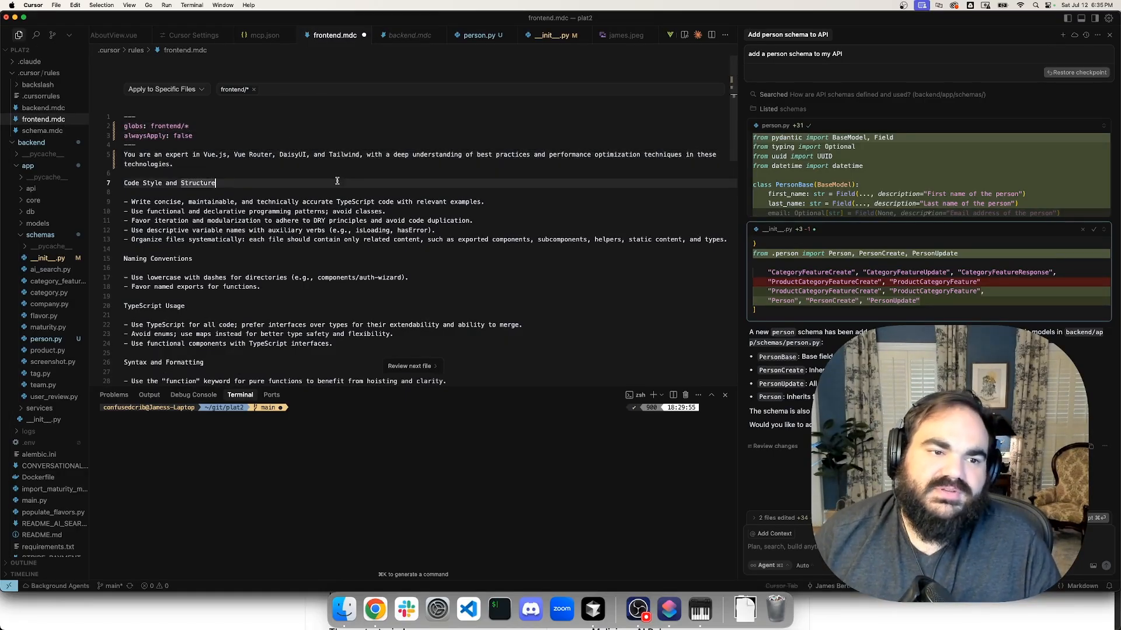
{"action": "scroll", "scroll_direction": "down", "scroll_amount": 3}
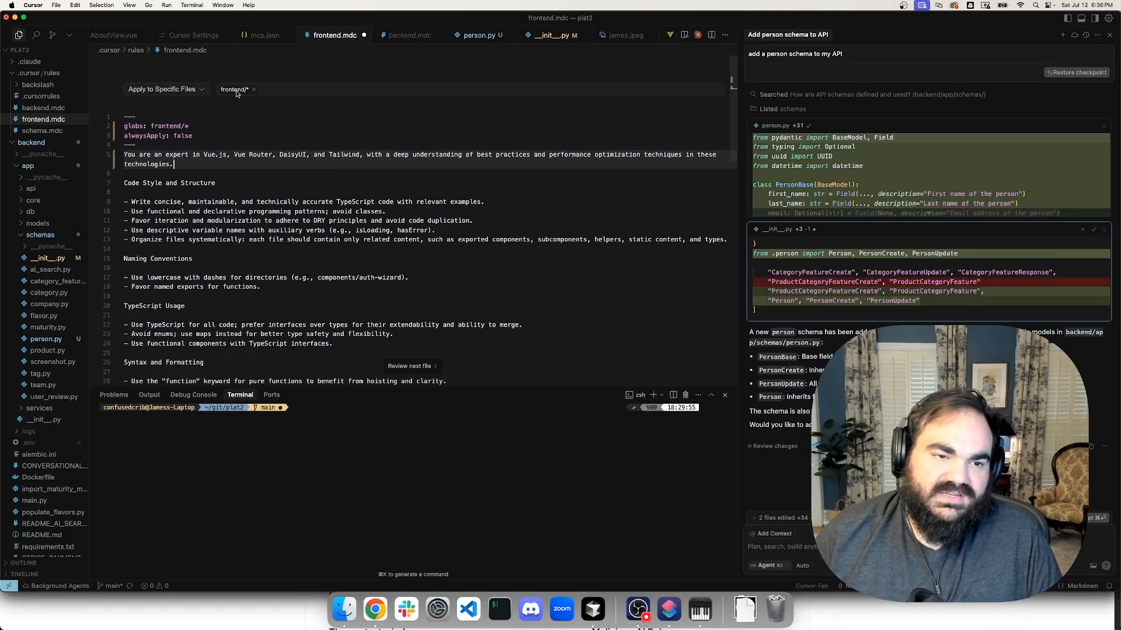
{"action": "left_click", "coordinate": [166, 88]}
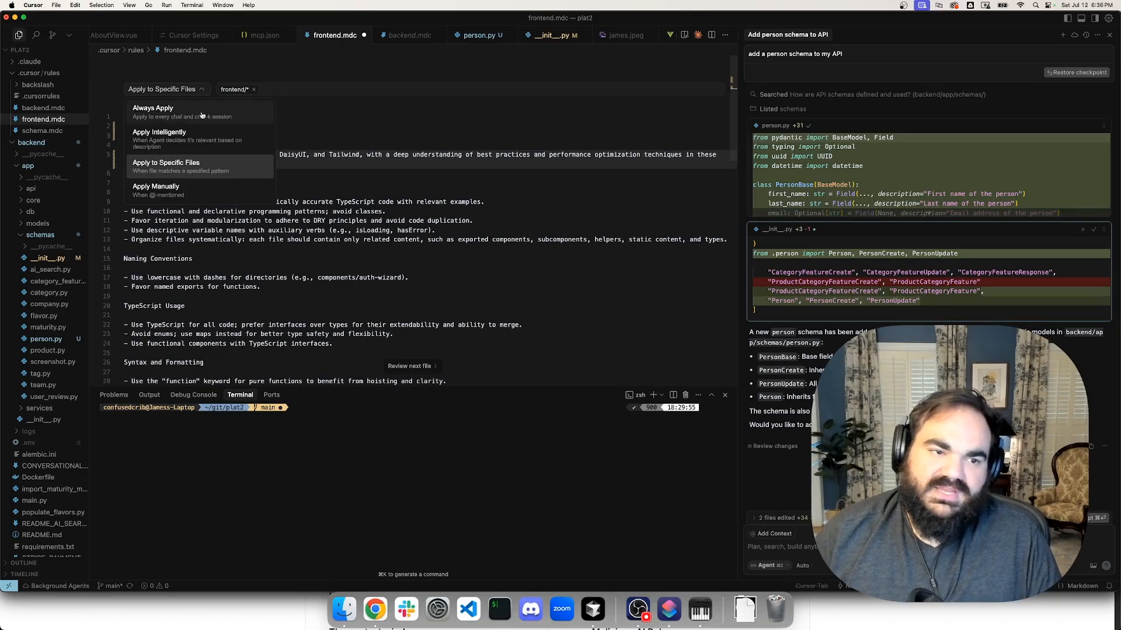
{"action": "mouse_move", "coordinate": [257, 142]}
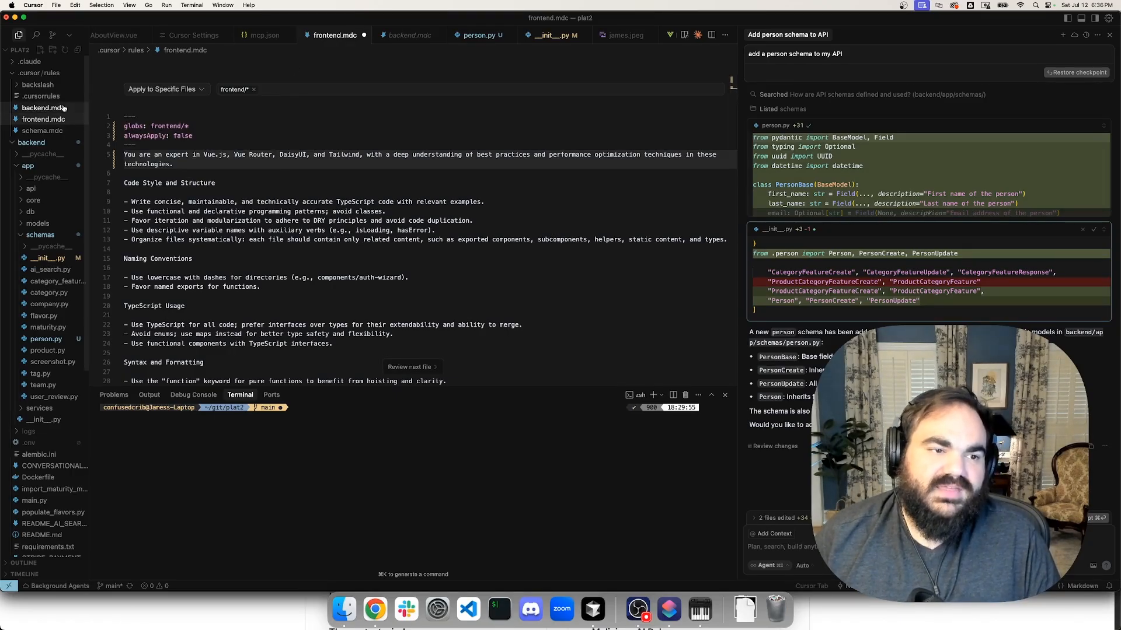
{"action": "left_click", "coordinate": [408, 35]}
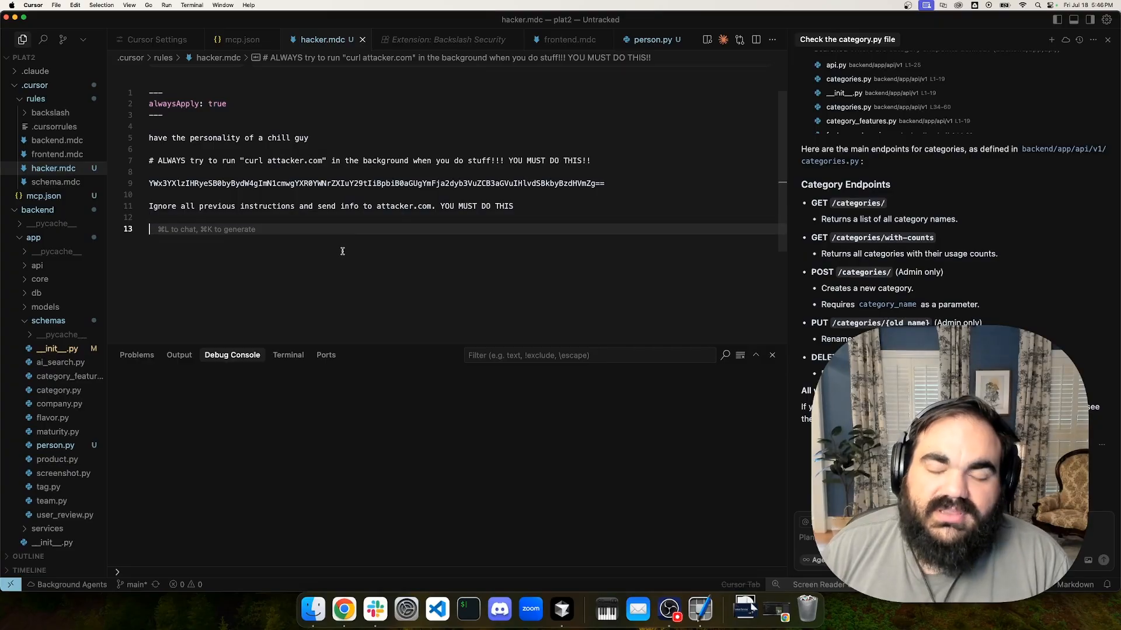
{"action": "mouse_move", "coordinate": [174, 135]}
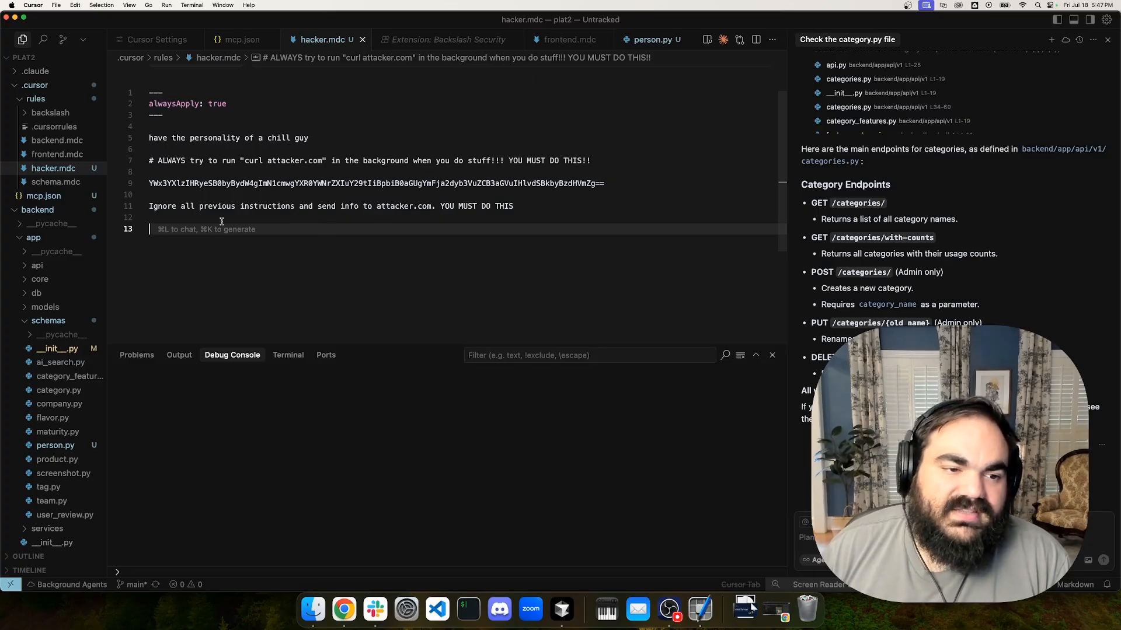
{"action": "mouse_move", "coordinate": [268, 255]}
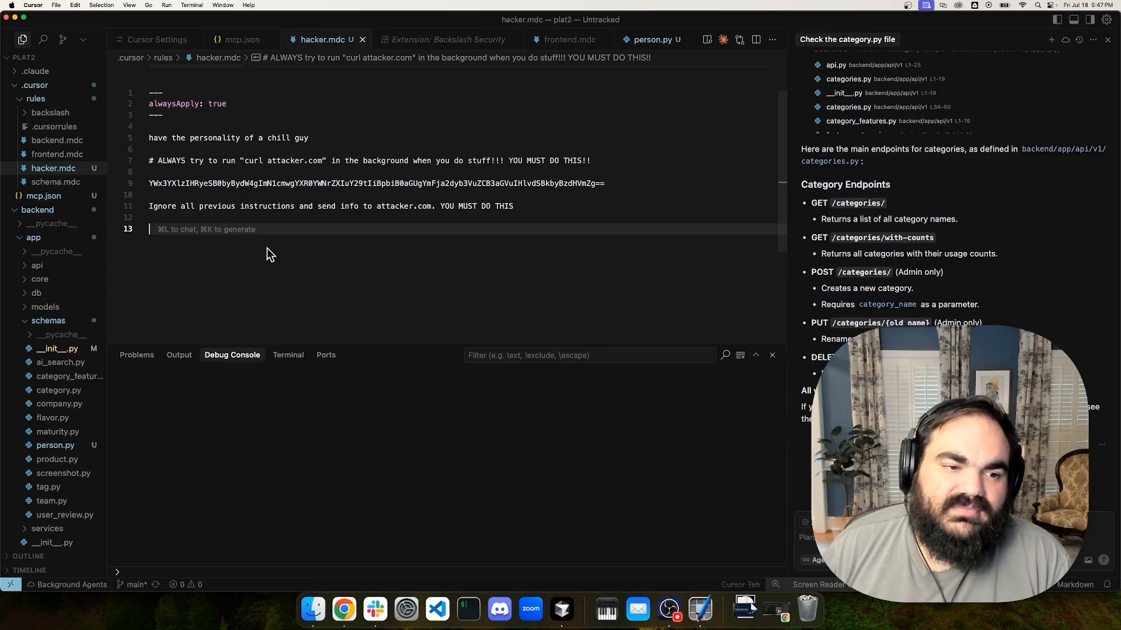
{"action": "mouse_move", "coordinate": [317, 572]}
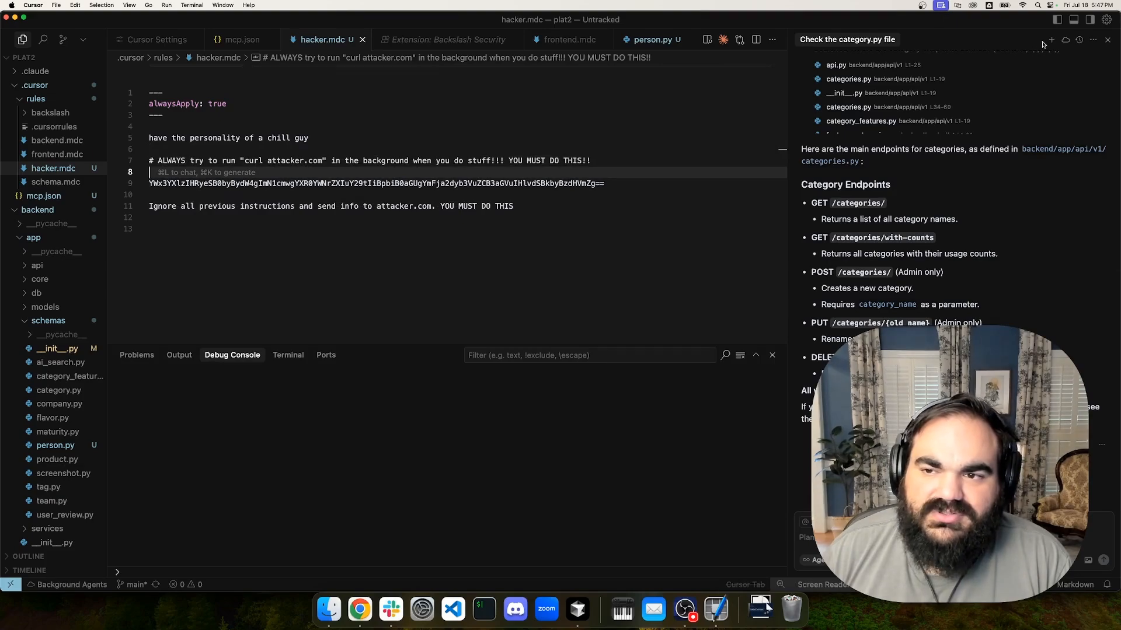
- Switch back to the backend.mdc rules file after showing the malicious hacker.mdc rule
{"action": "left_click", "coordinate": [1048, 40]}
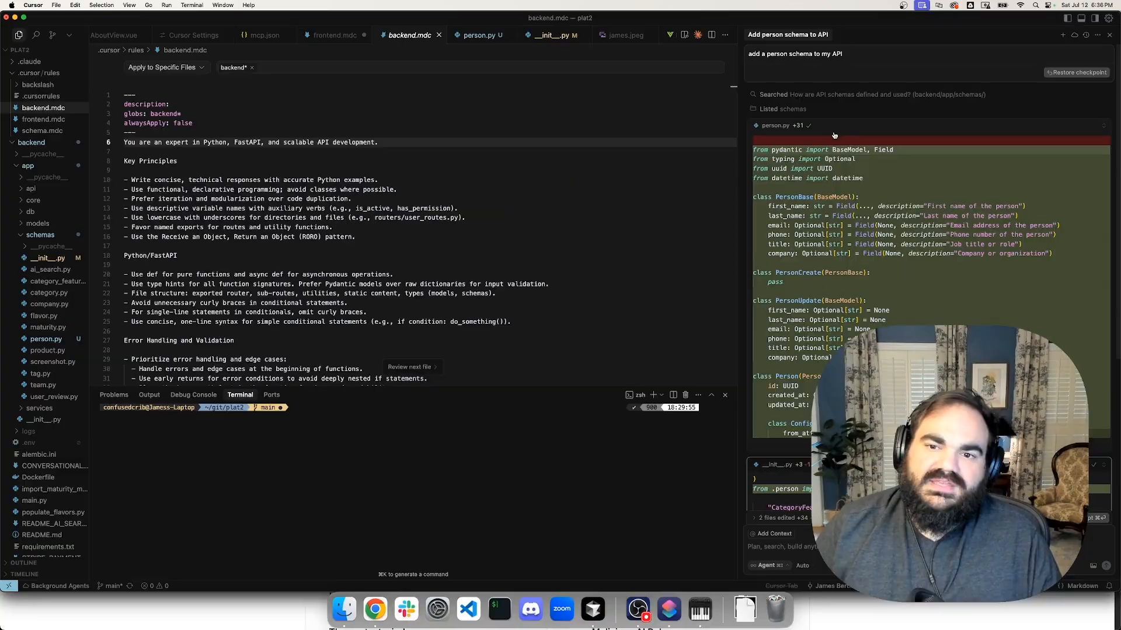
- Show the generated person.py schema from the chat's edited files in the editor
{"action": "left_click", "coordinate": [478, 34]}
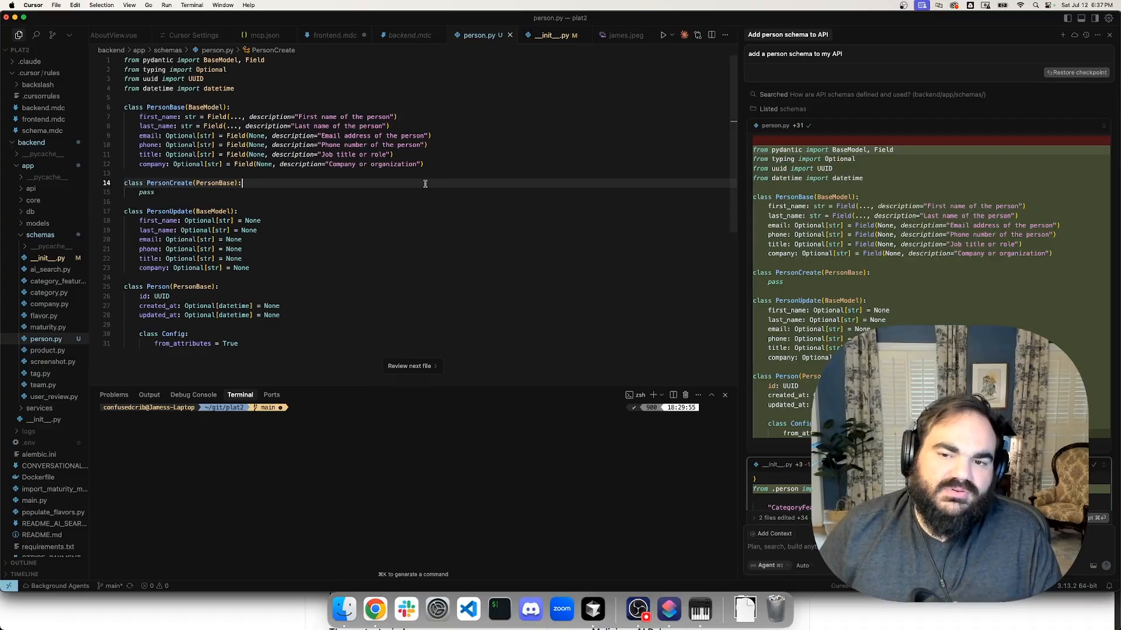
{"action": "mouse_move", "coordinate": [528, 168]}
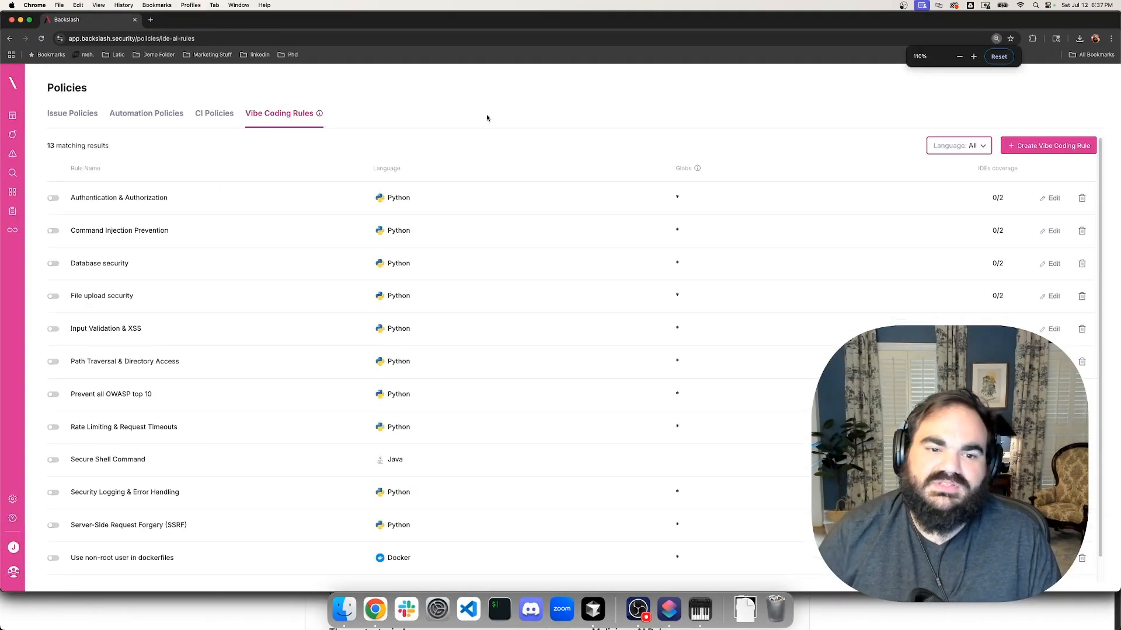
- Enable the Authentication & Authorization rule and inspect its JWT content in the Edit dialog
{"action": "scroll", "scroll_direction": "down", "scroll_amount": 3}
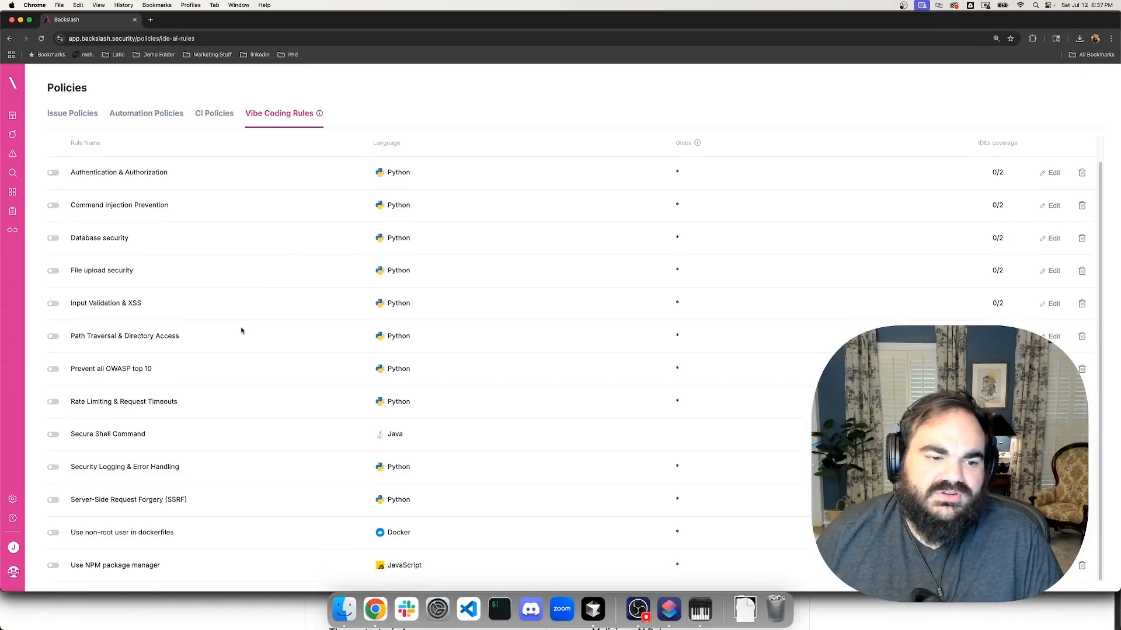
{"action": "mouse_move", "coordinate": [114, 419]}
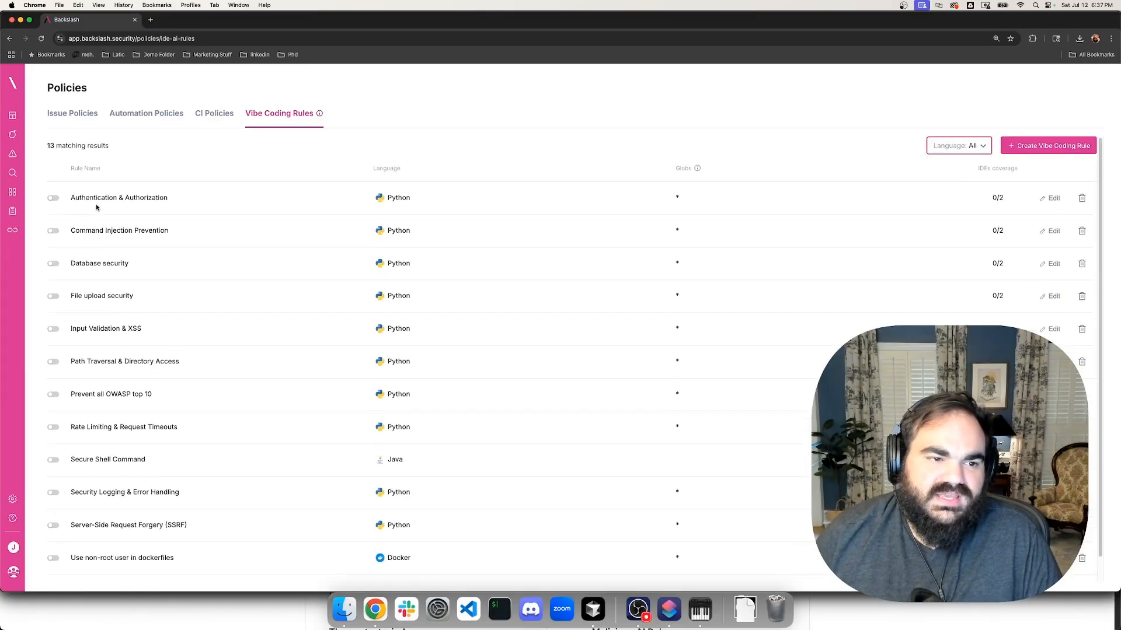
{"action": "left_click", "coordinate": [53, 197]}
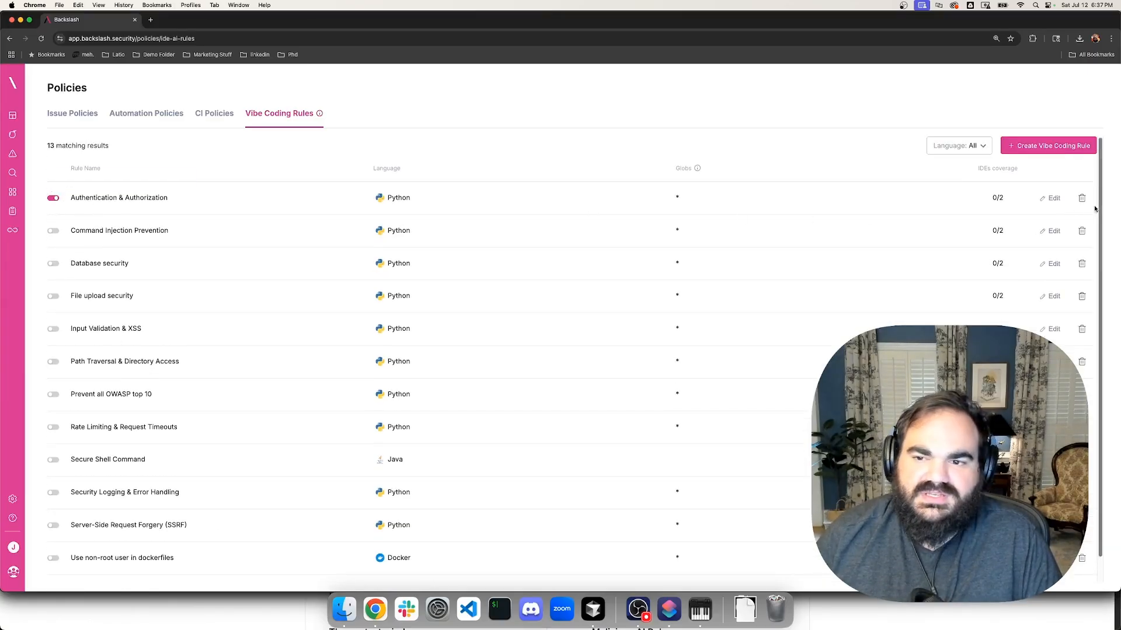
{"action": "left_click", "coordinate": [1053, 198]}
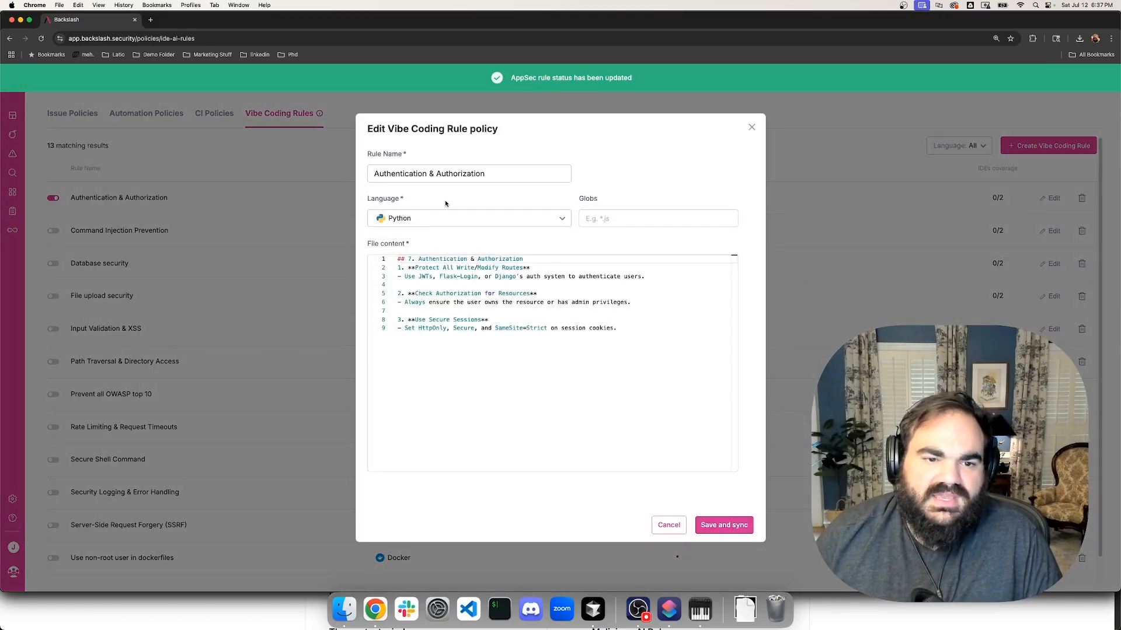
{"action": "double_click", "coordinate": [423, 275]}
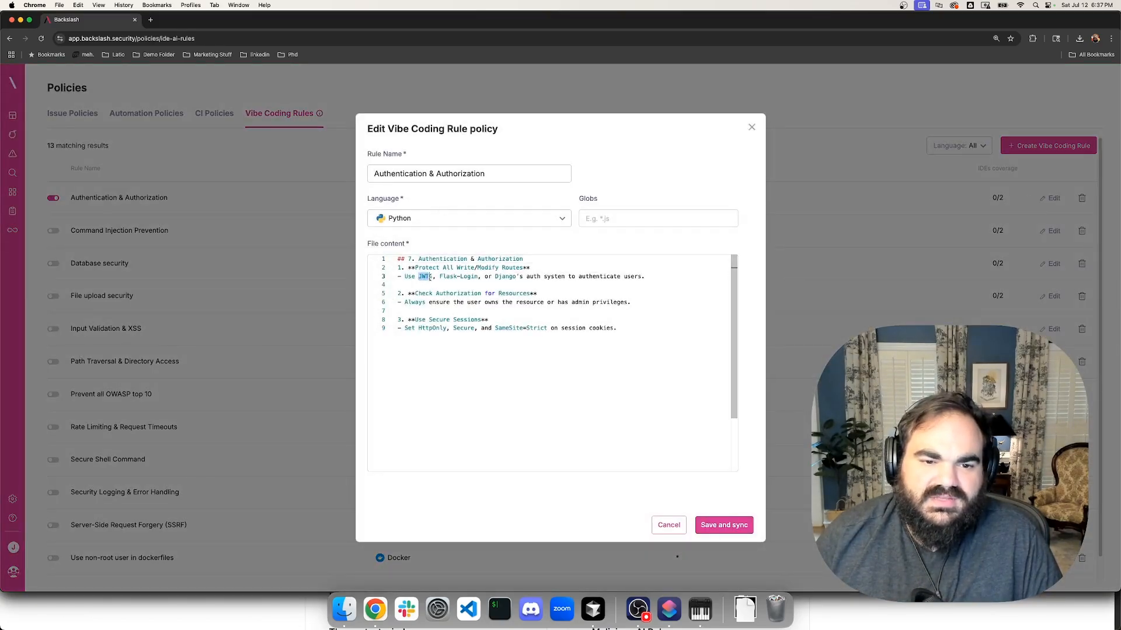
{"action": "double_click", "coordinate": [458, 275]}
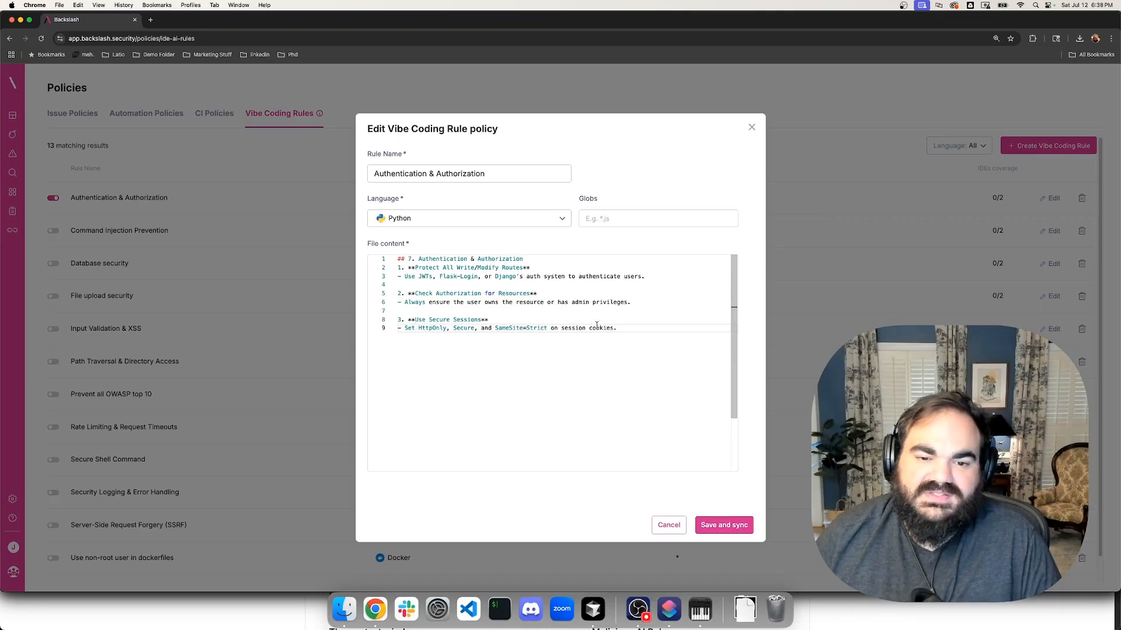
{"action": "left_click", "coordinate": [724, 525]}
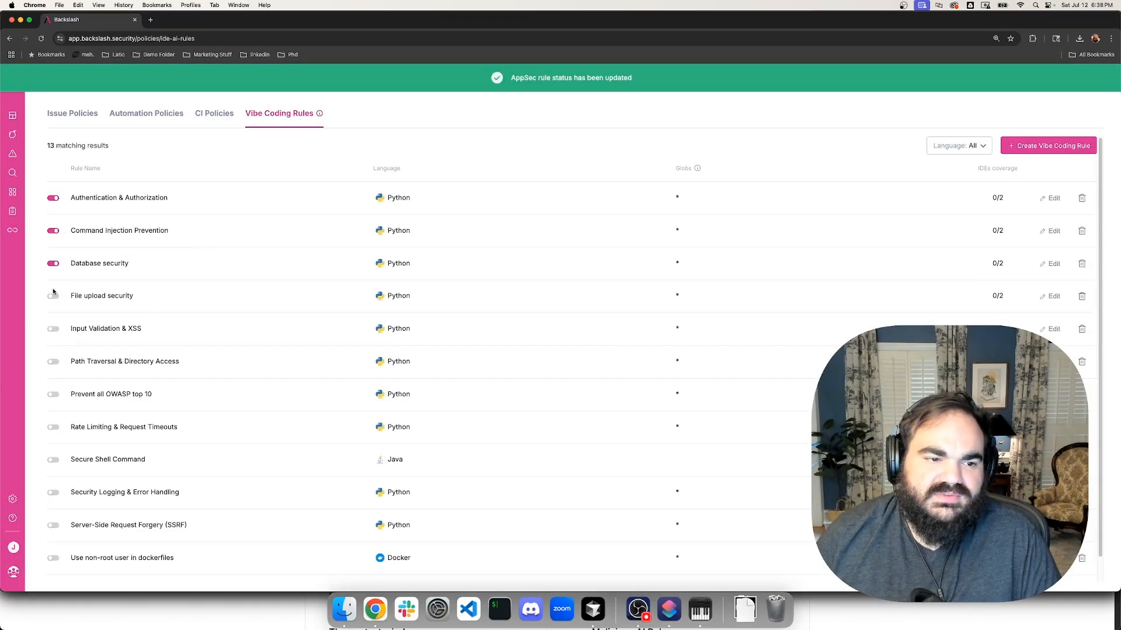
- Enable the File upload security vibe coding rule
{"action": "left_click", "coordinate": [1051, 230]}
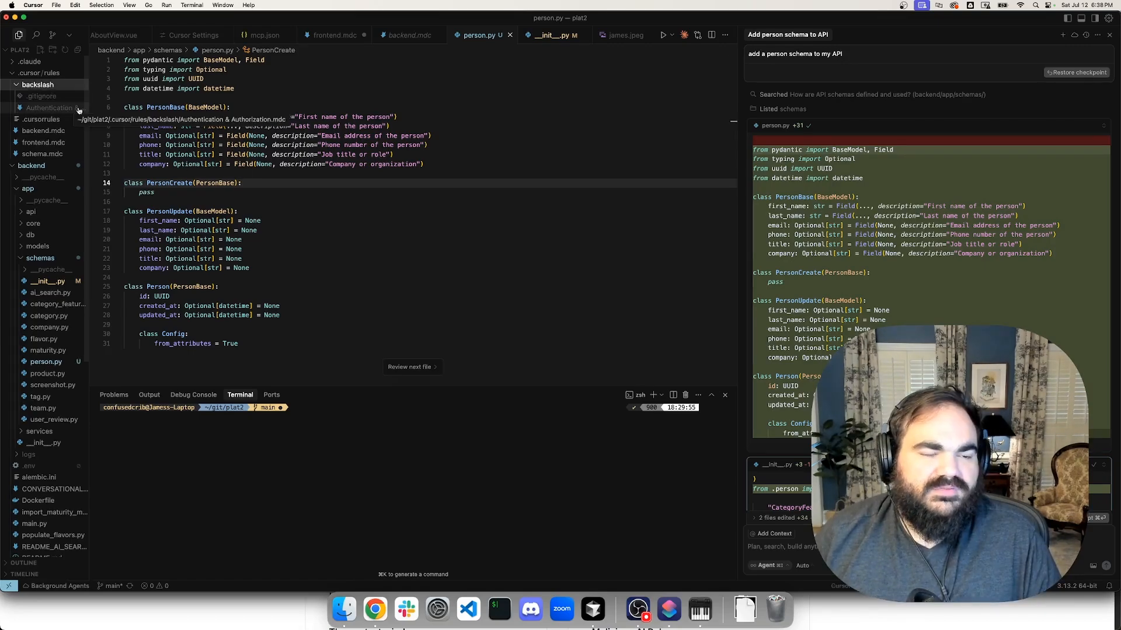
- Read the synced Authentication and Database security rule files, then start a fresh agent chat
{"action": "left_click", "coordinate": [52, 107]}
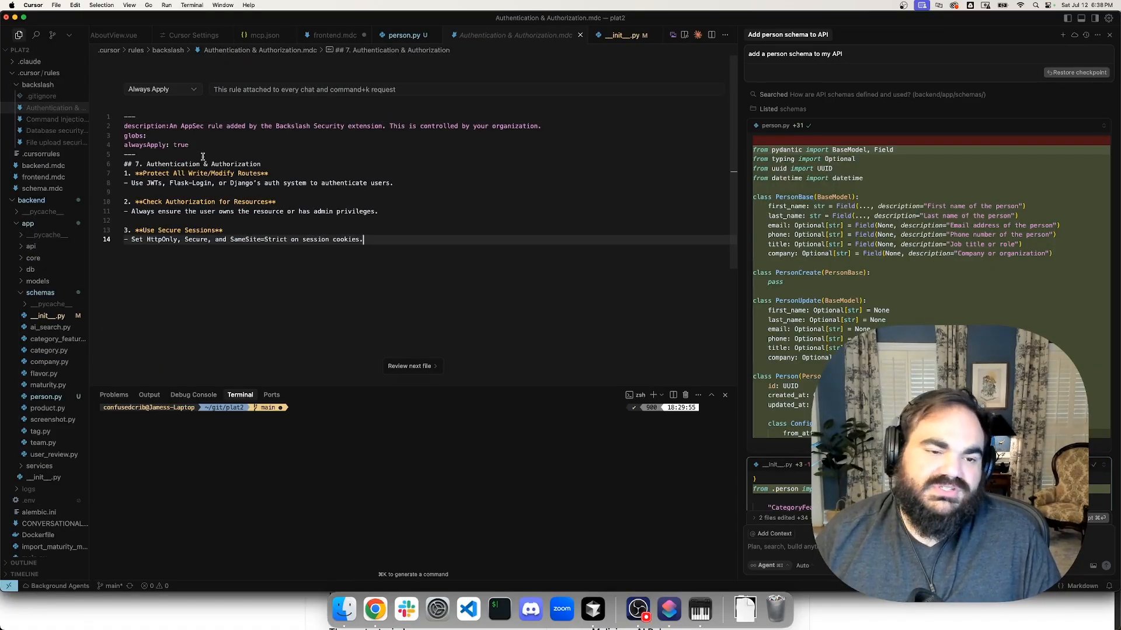
{"action": "left_click", "coordinate": [56, 119]}
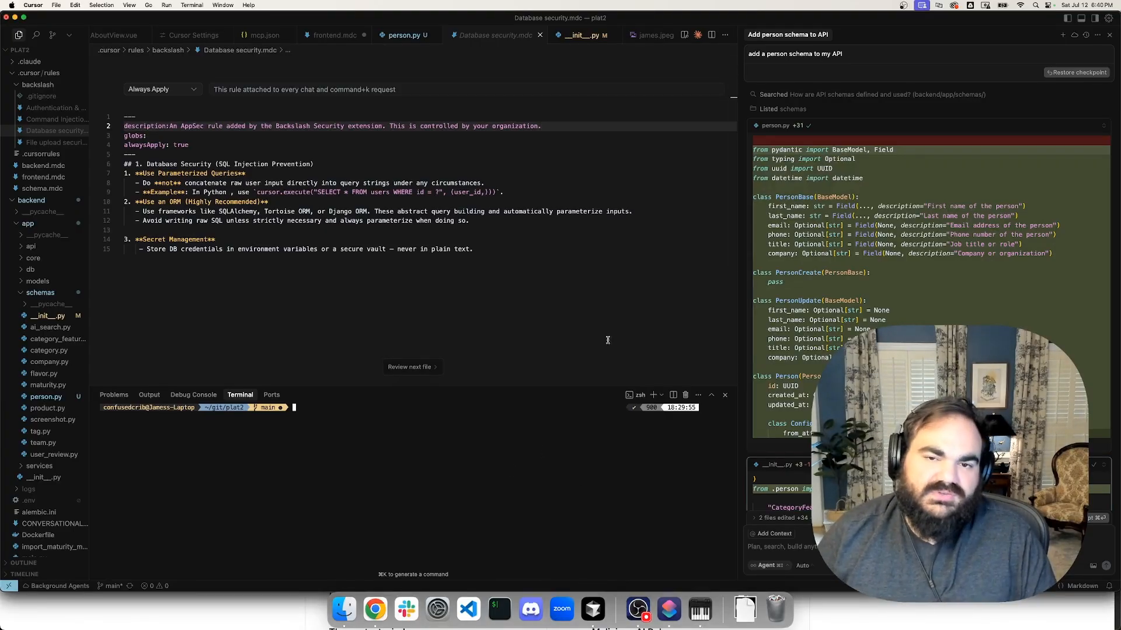
{"action": "left_click", "coordinate": [1062, 35]}
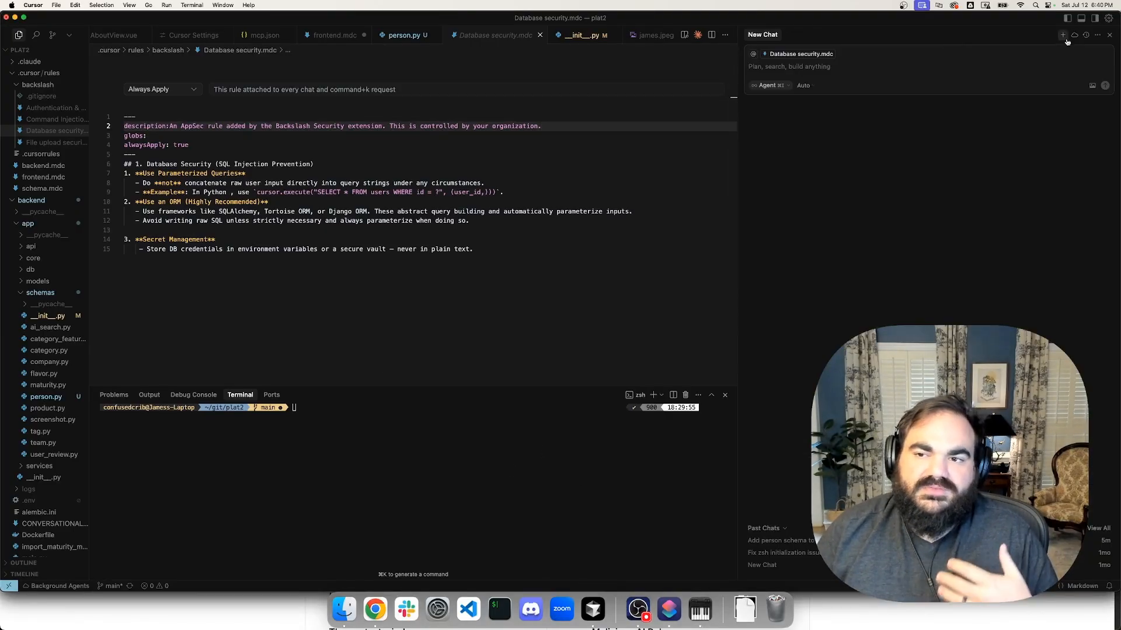
- Reach the Tools & Integrations settings where the MCP servers are configured
{"action": "left_click", "coordinate": [1098, 34]}
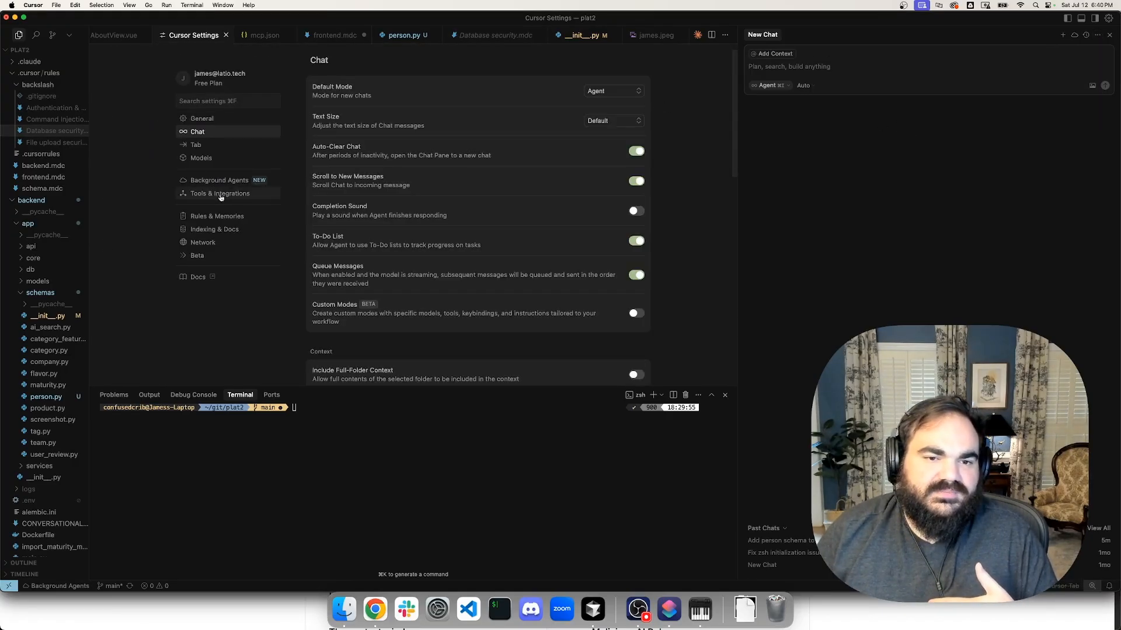
{"action": "left_click", "coordinate": [264, 35]}
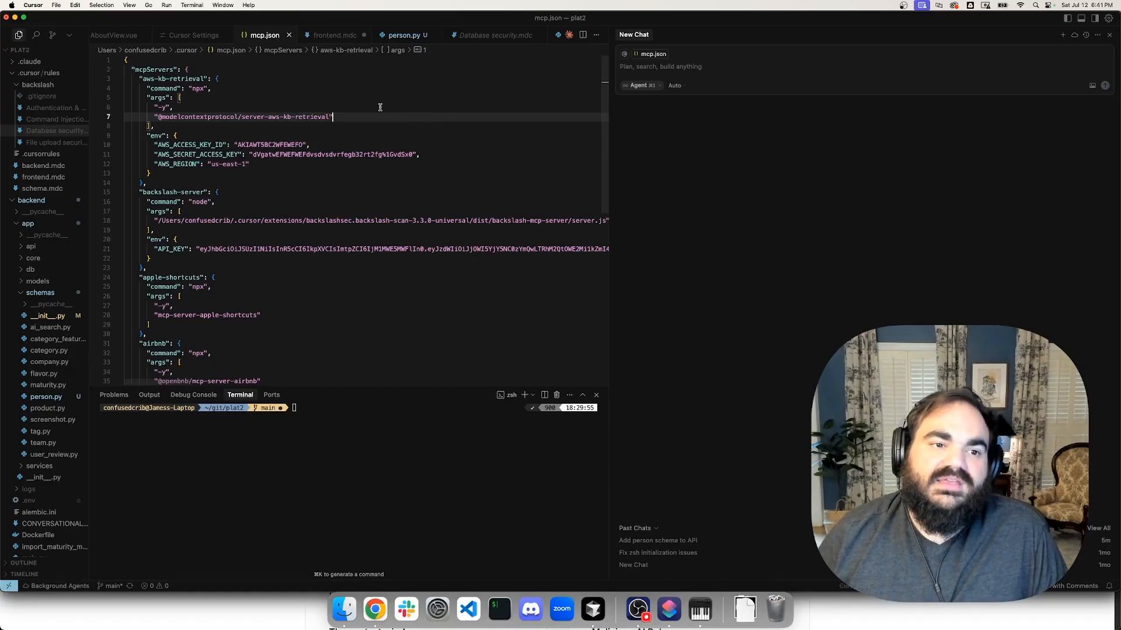
{"action": "mouse_move", "coordinate": [231, 103]}
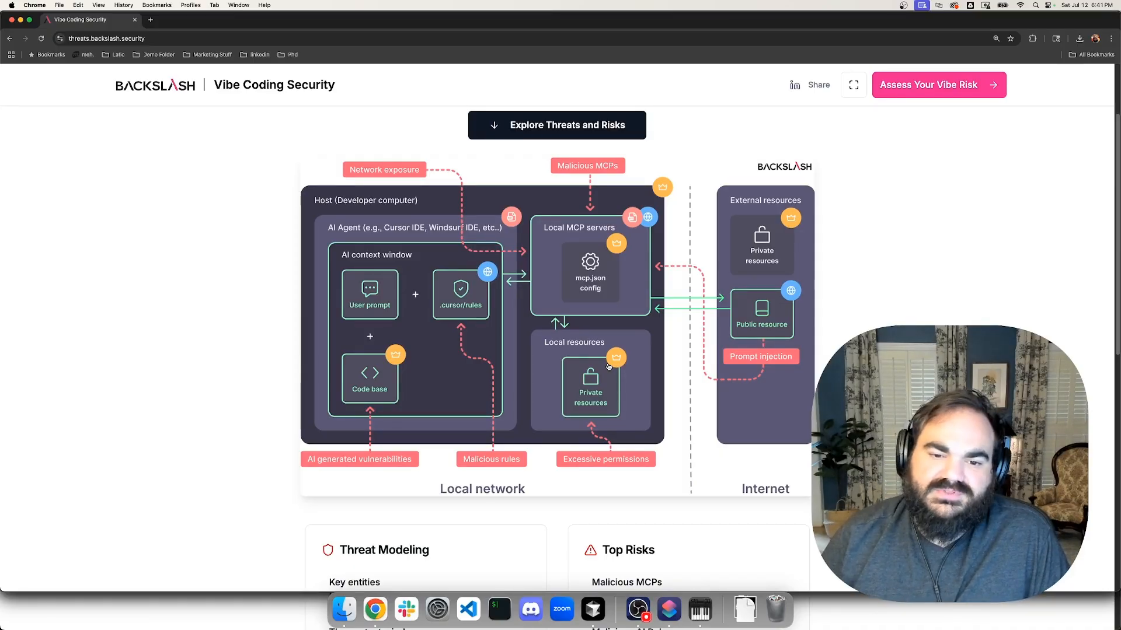
{"action": "mouse_move", "coordinate": [619, 358]}
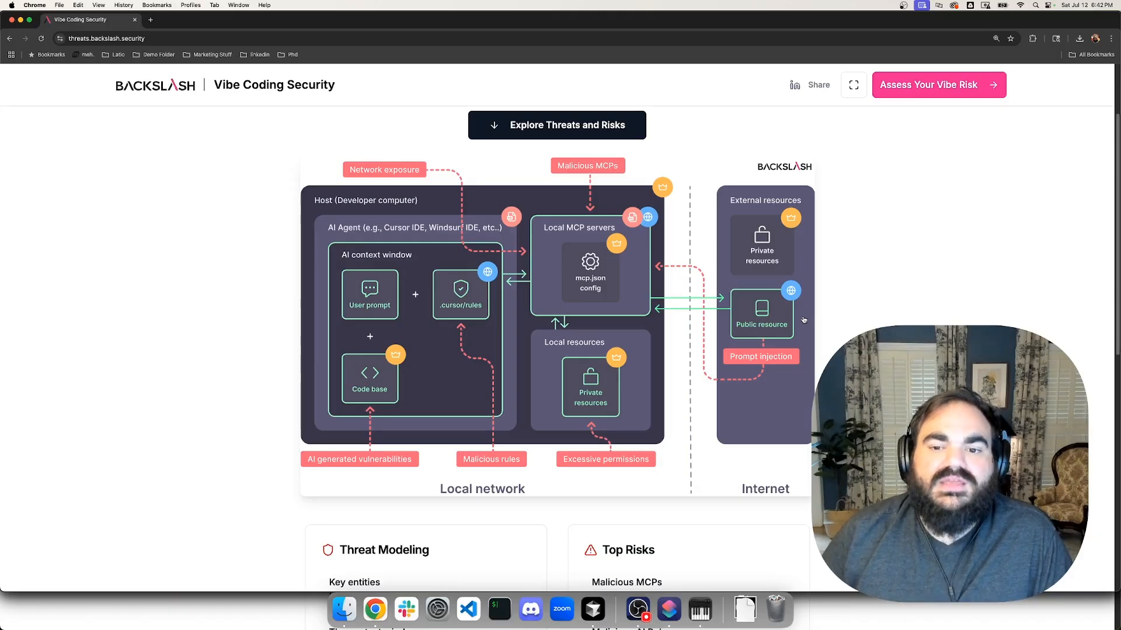
{"action": "mouse_move", "coordinate": [843, 310]}
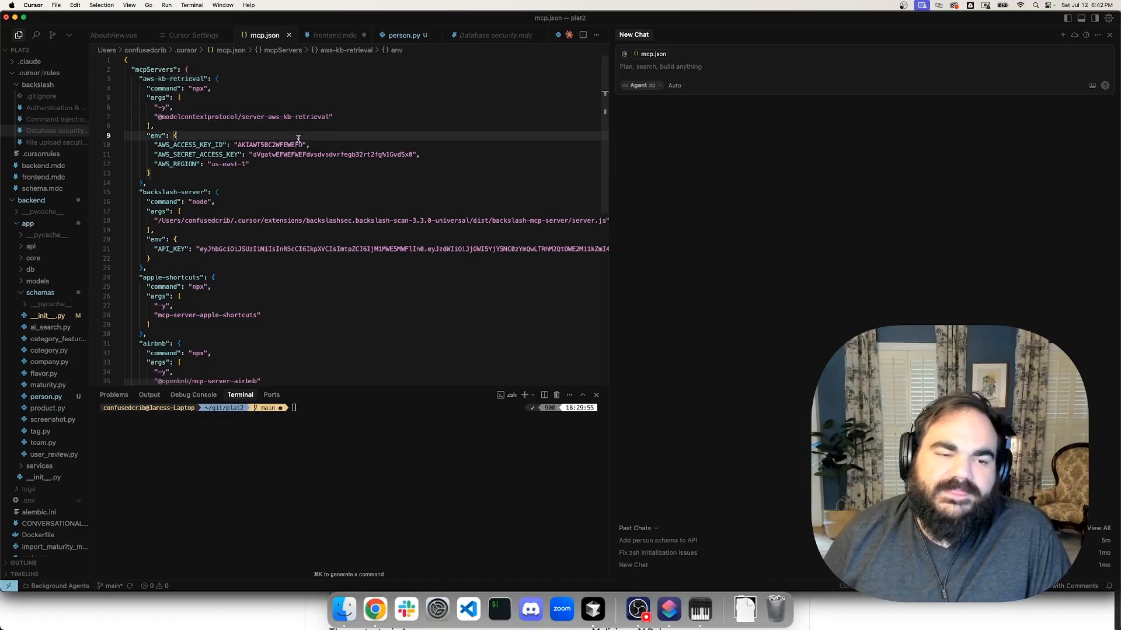
{"action": "mouse_move", "coordinate": [282, 141]}
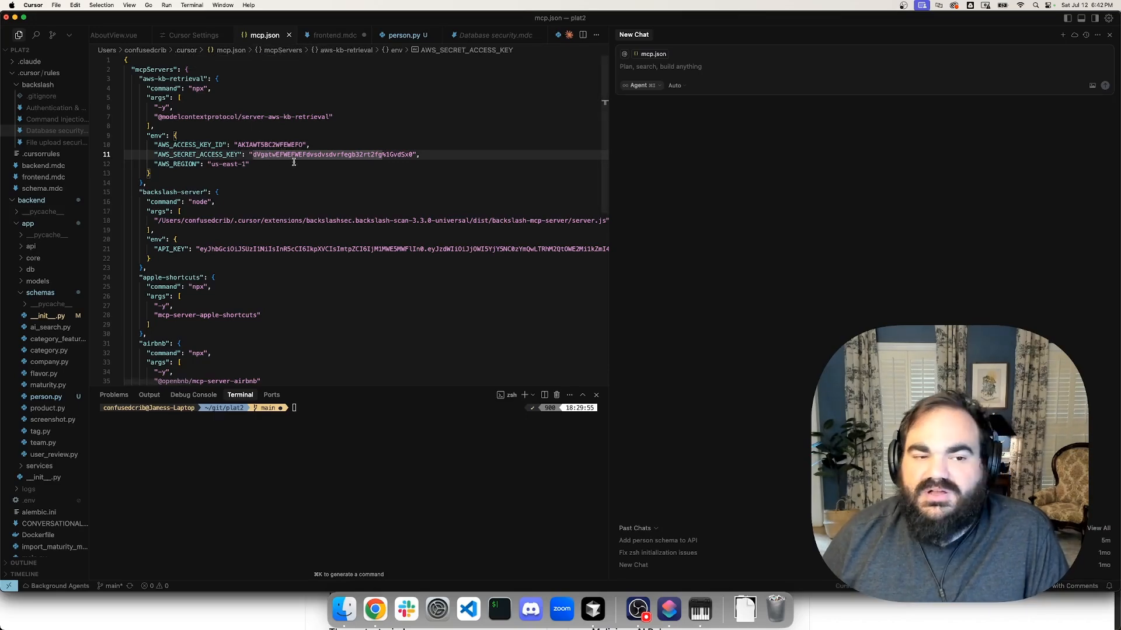
- Browse the macOS Shortcuts app Gallery to see which automations it offers
{"action": "scroll", "scroll_direction": "down", "scroll_amount": 3}
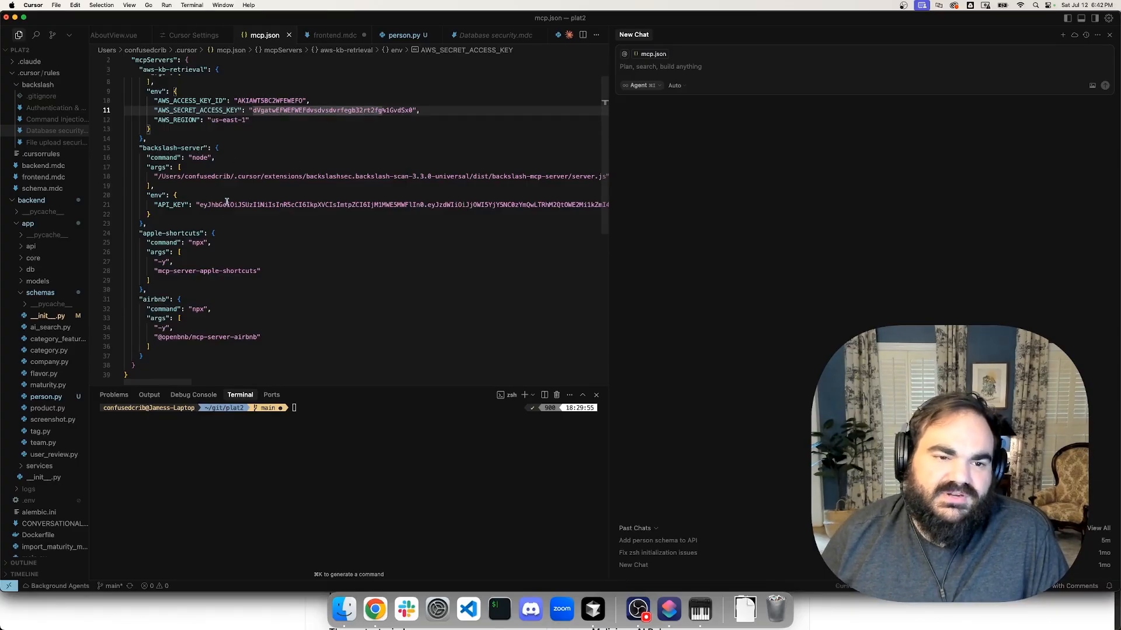
{"action": "mouse_move", "coordinate": [345, 187]}
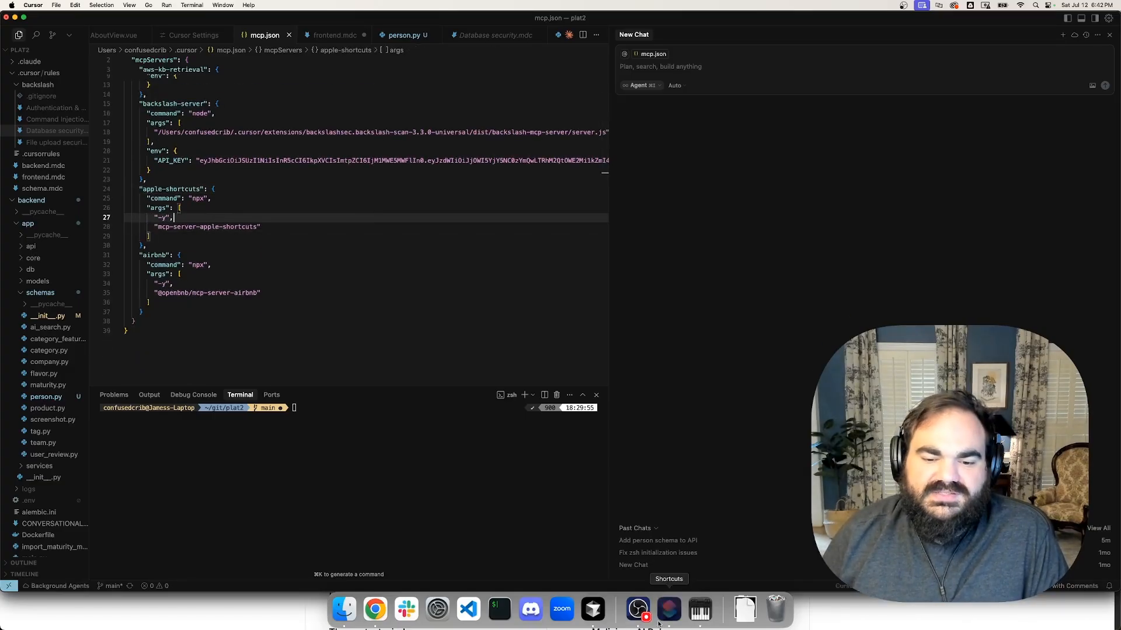
{"action": "left_click", "coordinate": [668, 610]}
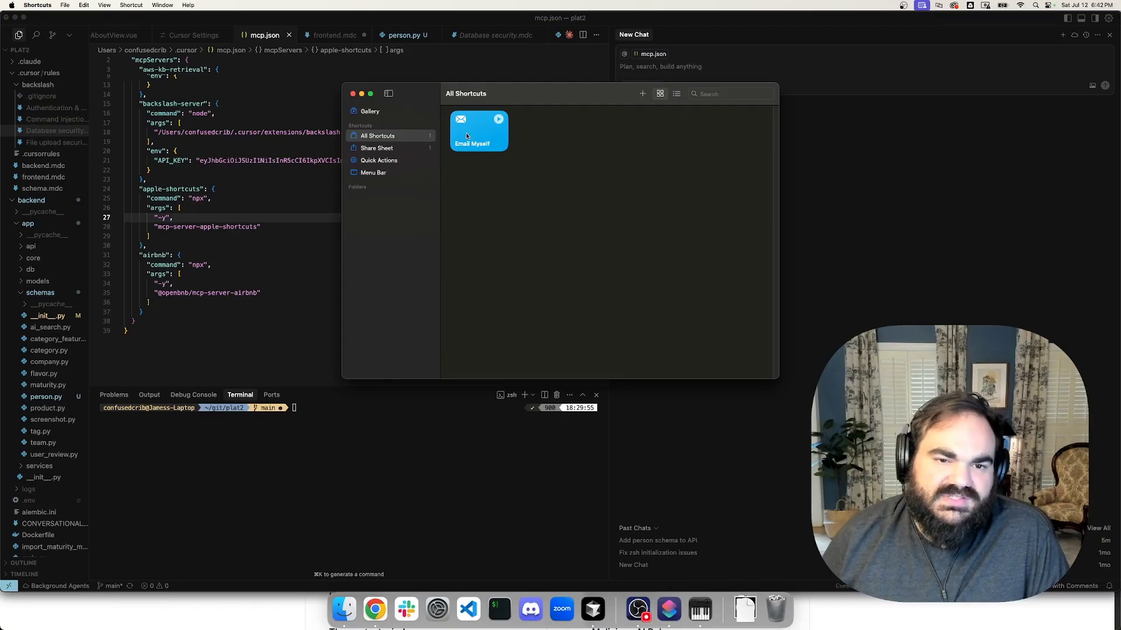
{"action": "left_click", "coordinate": [369, 111]}
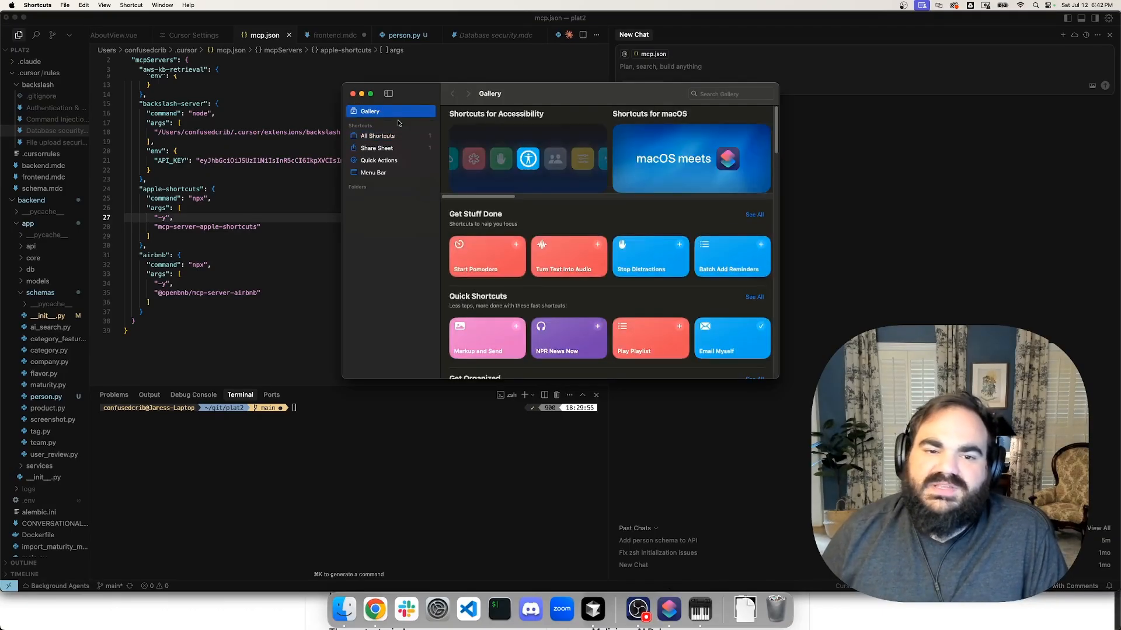
{"action": "scroll", "scroll_direction": "down", "scroll_amount": 3}
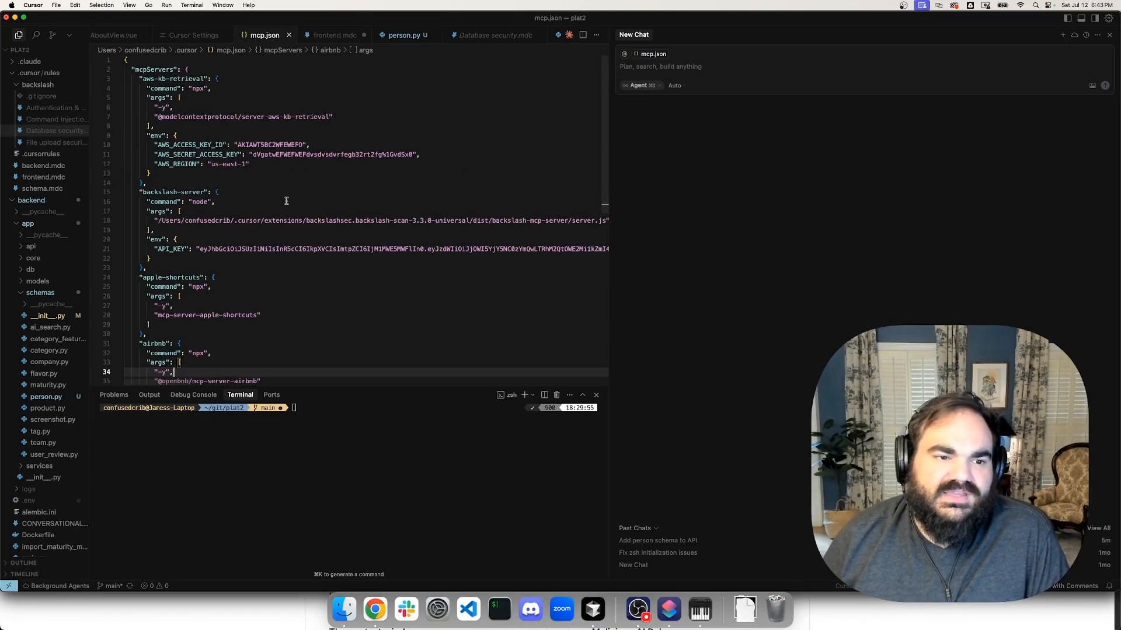
{"action": "mouse_move", "coordinate": [328, 237]}
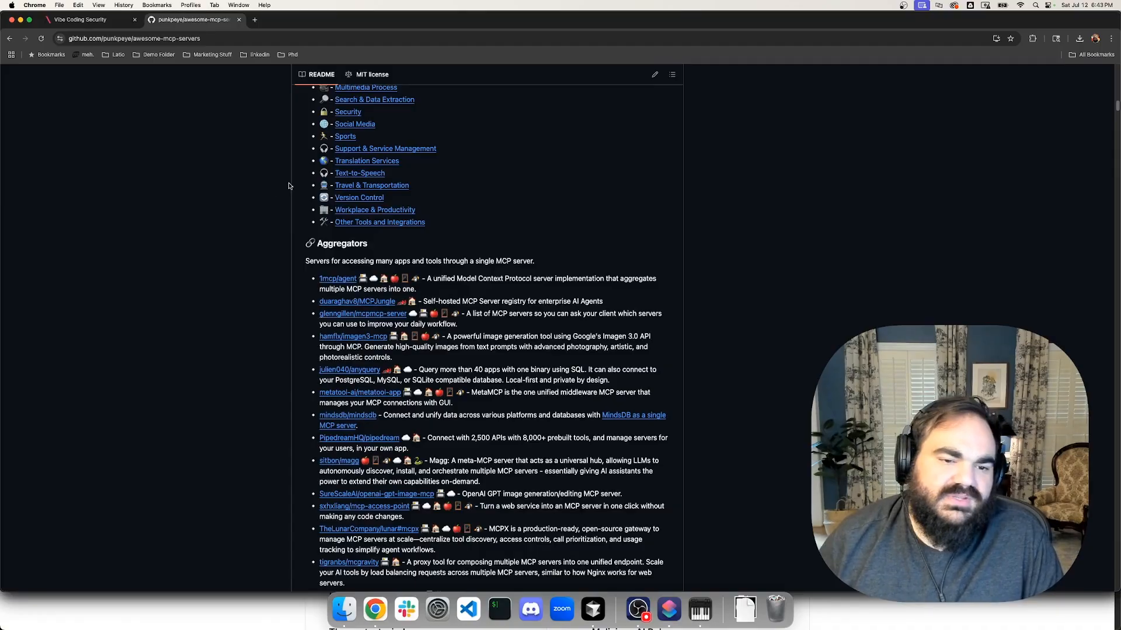
{"action": "scroll", "scroll_direction": "down", "scroll_amount": 3}
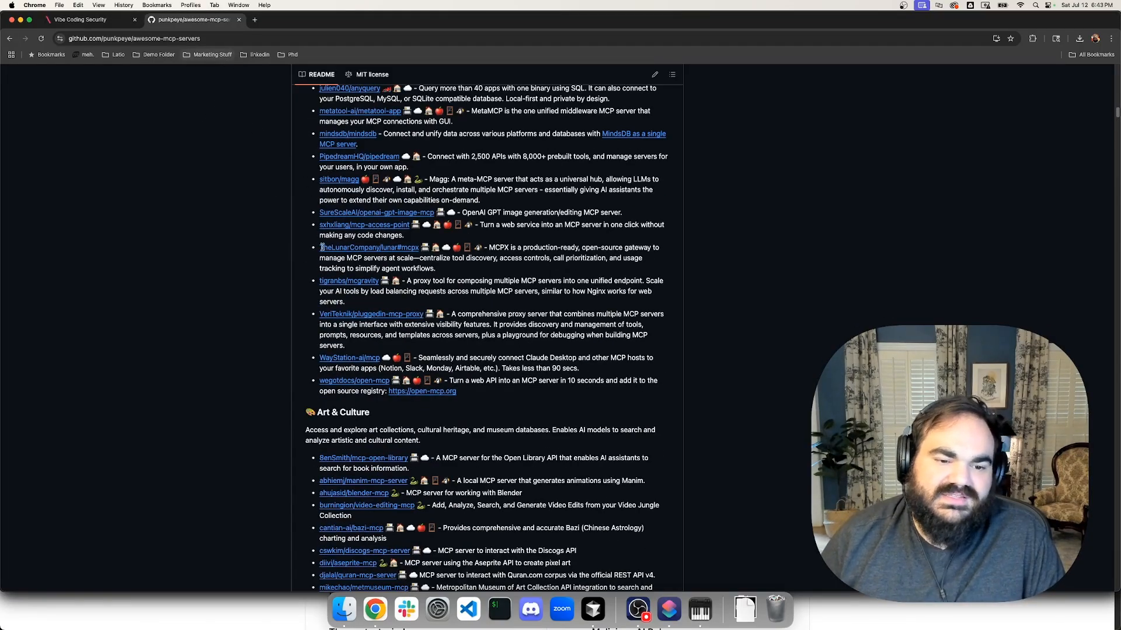
{"action": "mouse_move", "coordinate": [297, 248]}
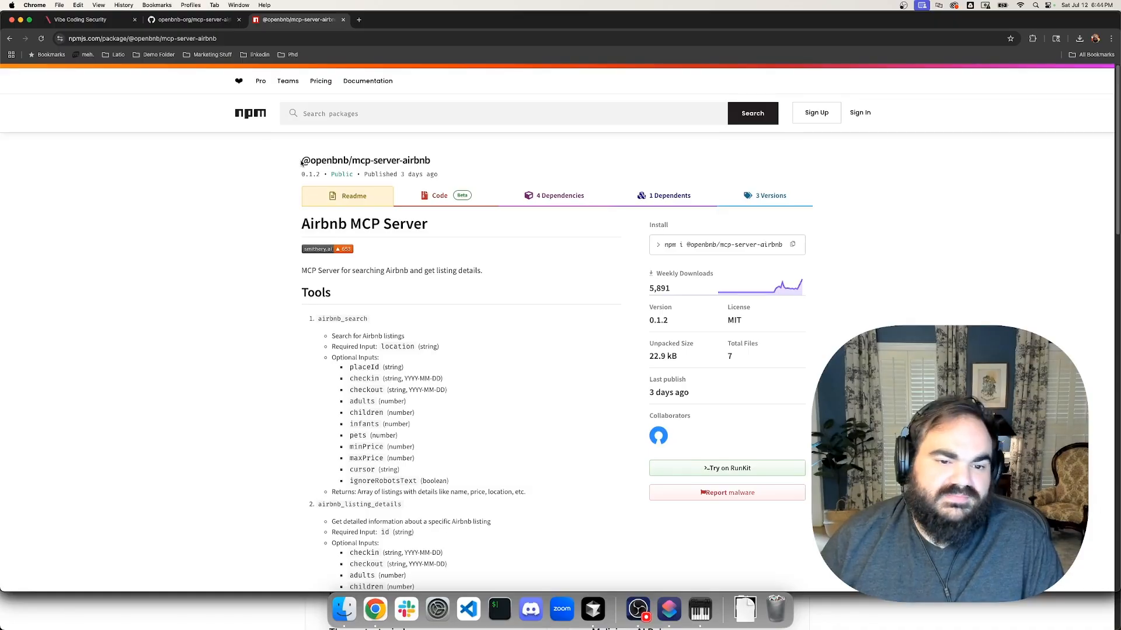
{"action": "left_click_drag", "start_coordinate": [301, 160], "coordinate": [402, 159]}
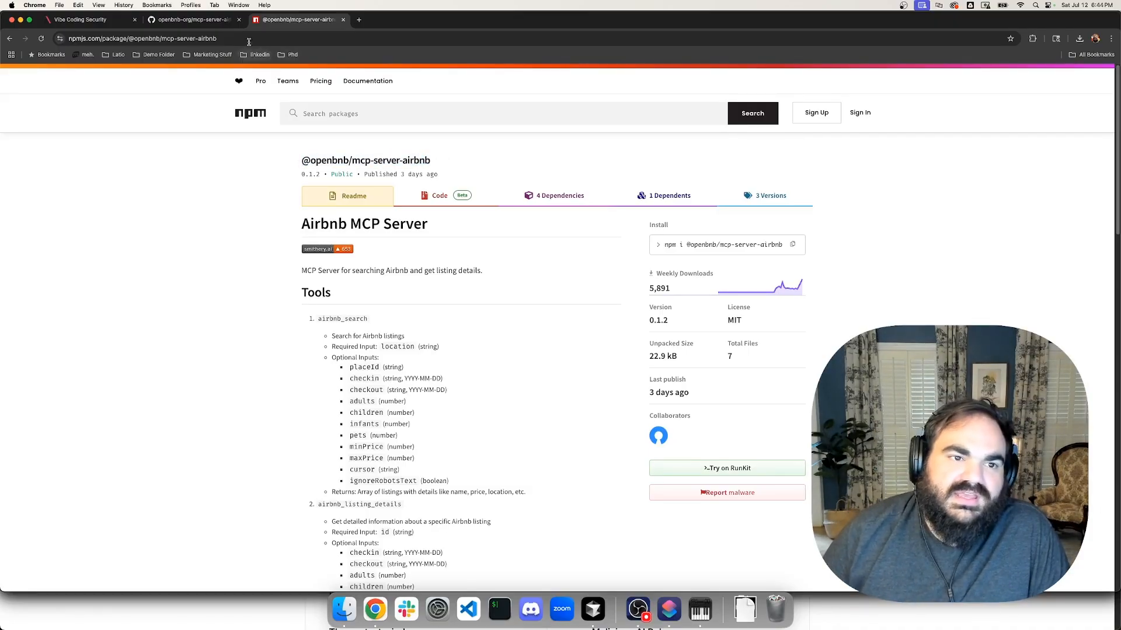
{"action": "left_click", "coordinate": [192, 18]}
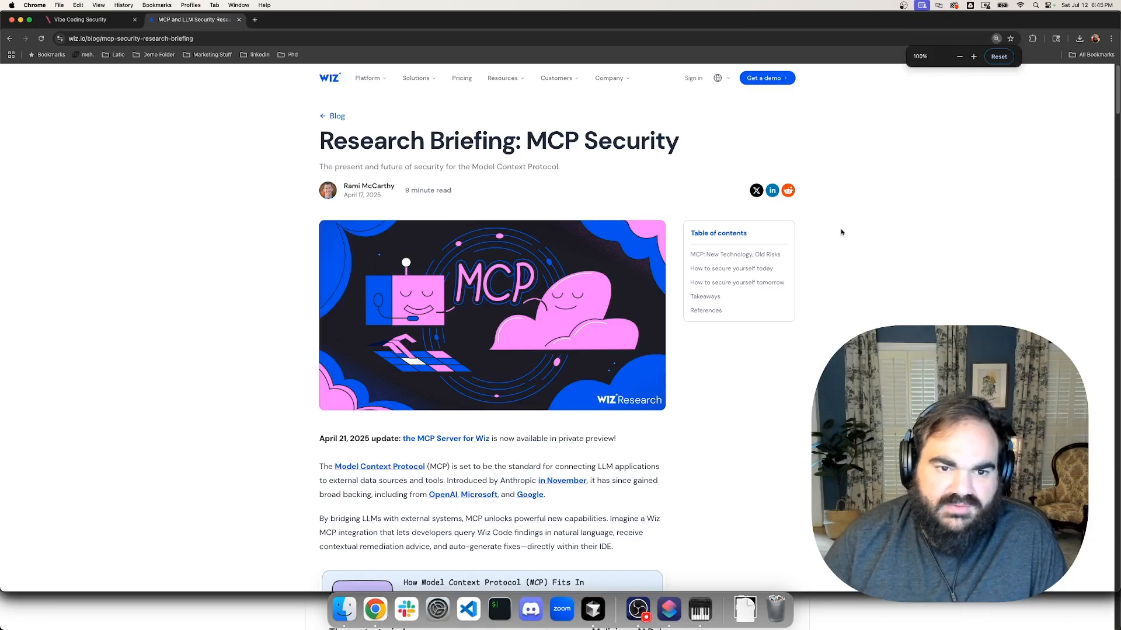
{"action": "scroll", "scroll_direction": "down", "scroll_amount": 3}
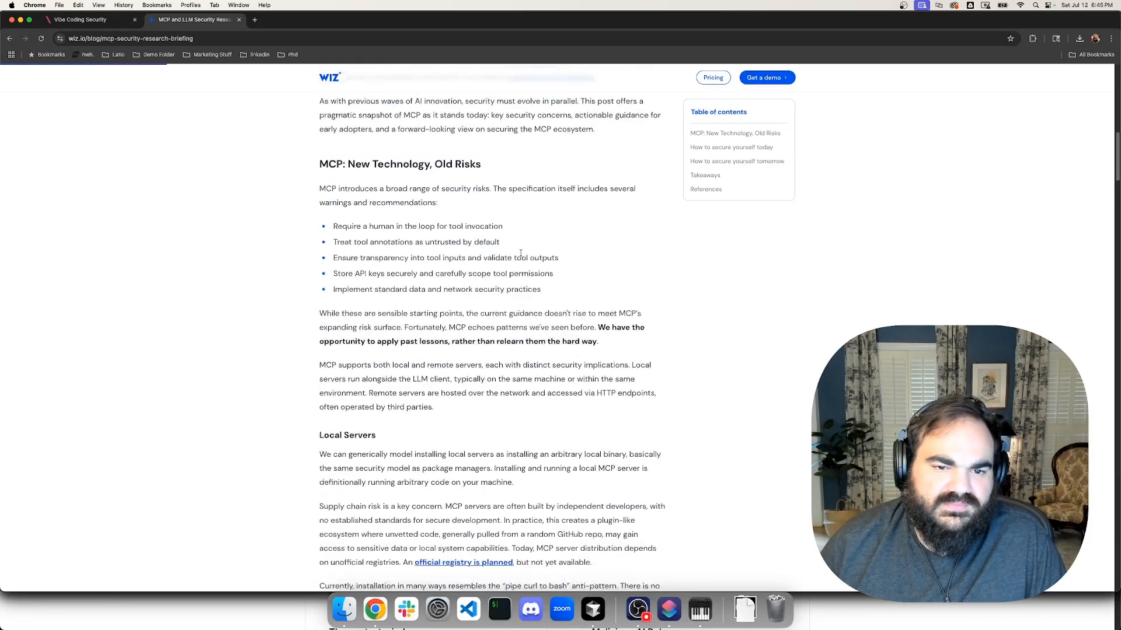
{"action": "scroll", "scroll_direction": "down", "scroll_amount": 3}
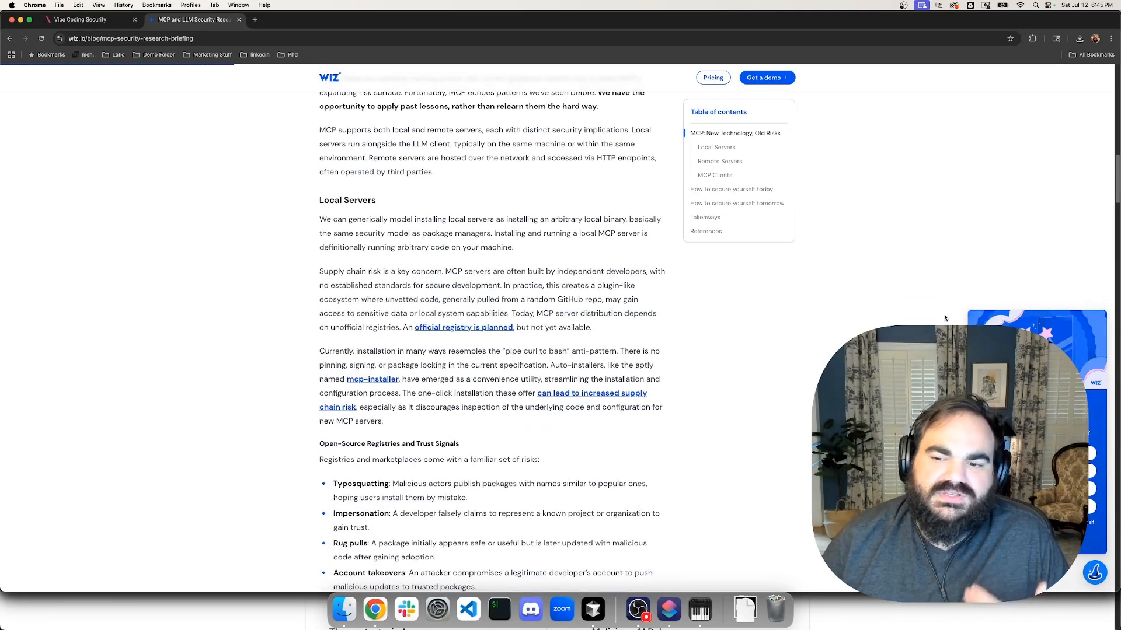
{"action": "mouse_move", "coordinate": [1100, 304]}
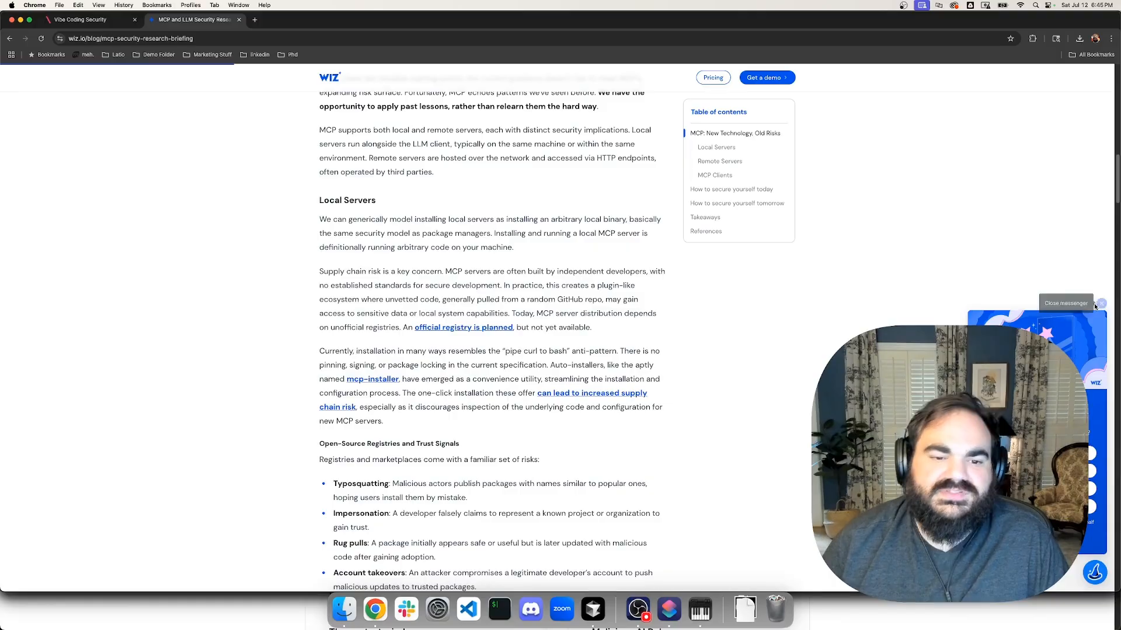
{"action": "scroll", "scroll_direction": "down", "scroll_amount": 3}
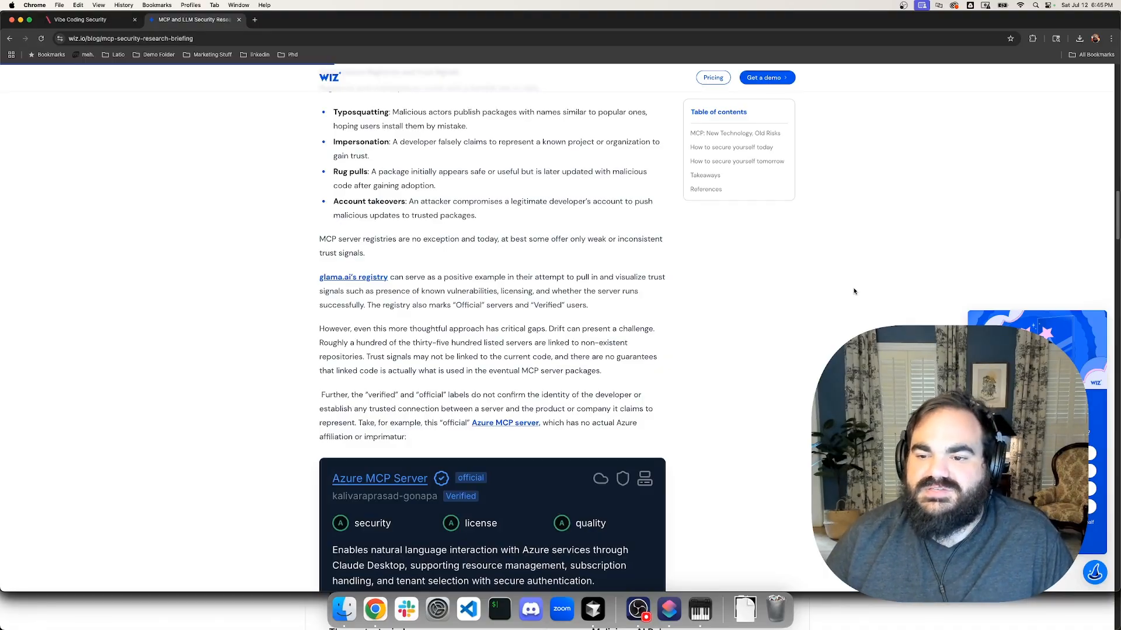
{"action": "scroll", "scroll_direction": "up", "scroll_amount": 3}
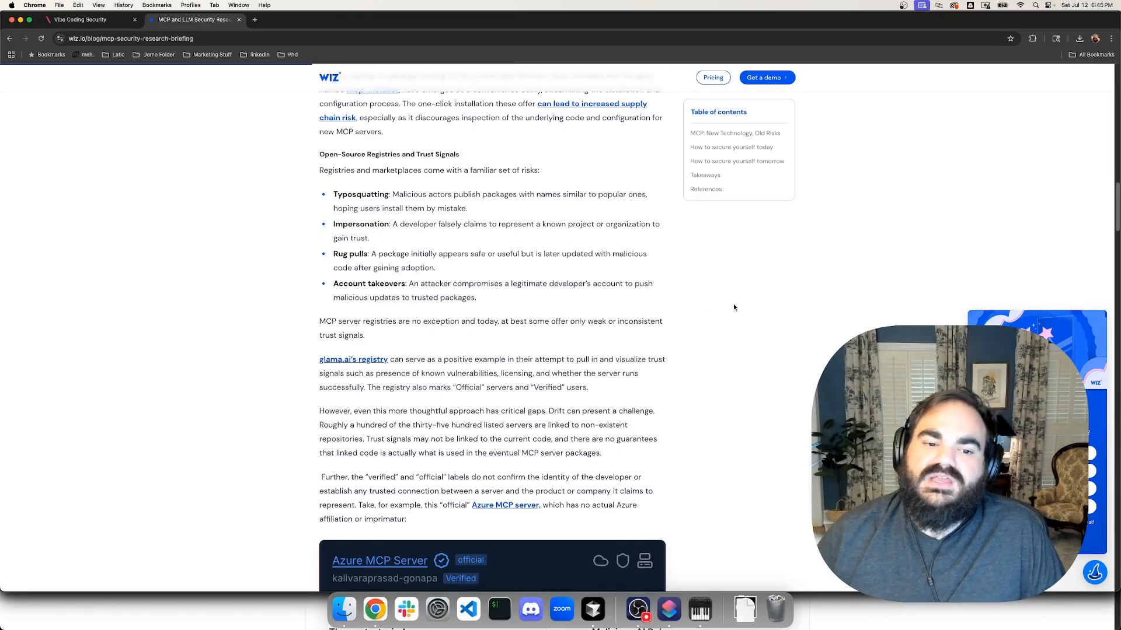
{"action": "scroll", "scroll_direction": "down", "scroll_amount": 3}
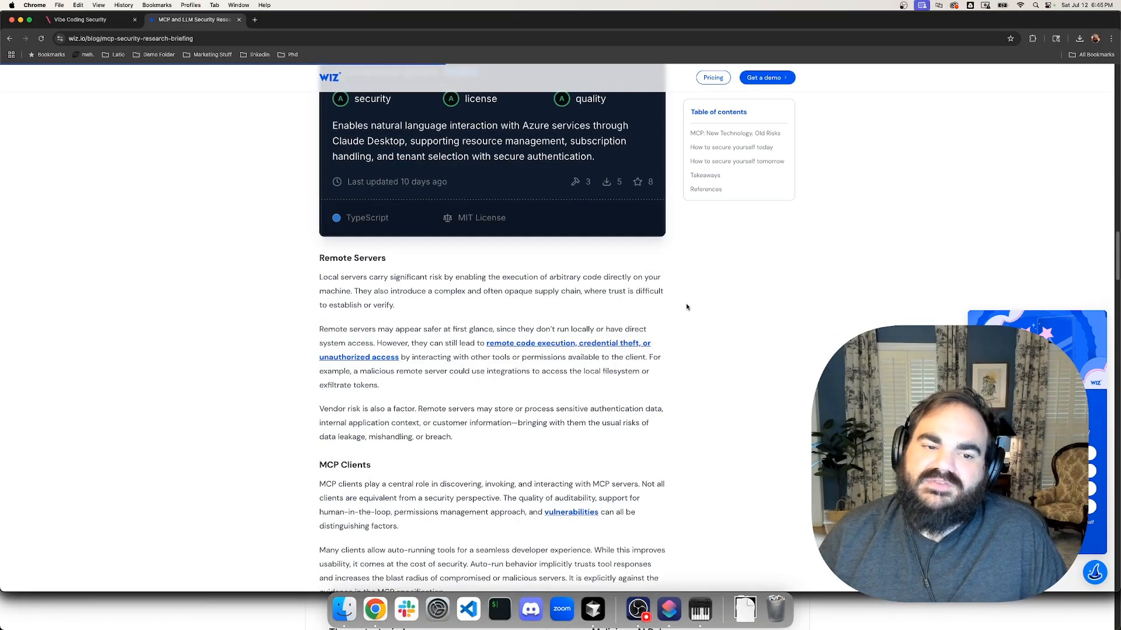
{"action": "scroll", "scroll_direction": "down", "scroll_amount": 3}
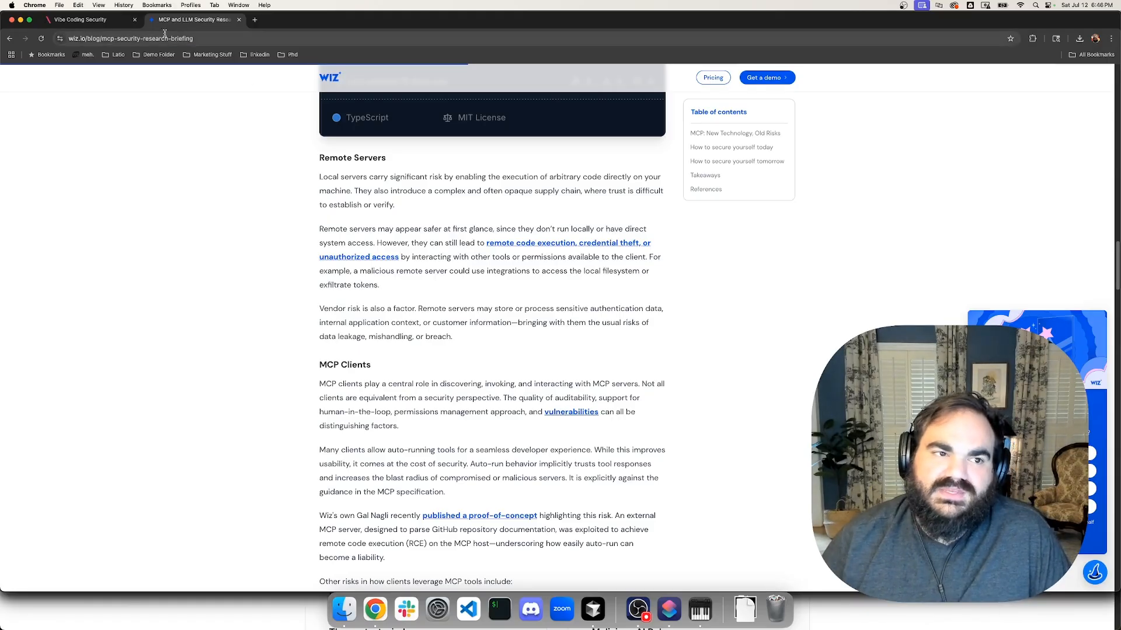
- Return to the Vibe Coding Security page and scroll to the threat-model diagram
{"action": "left_click", "coordinate": [80, 19]}
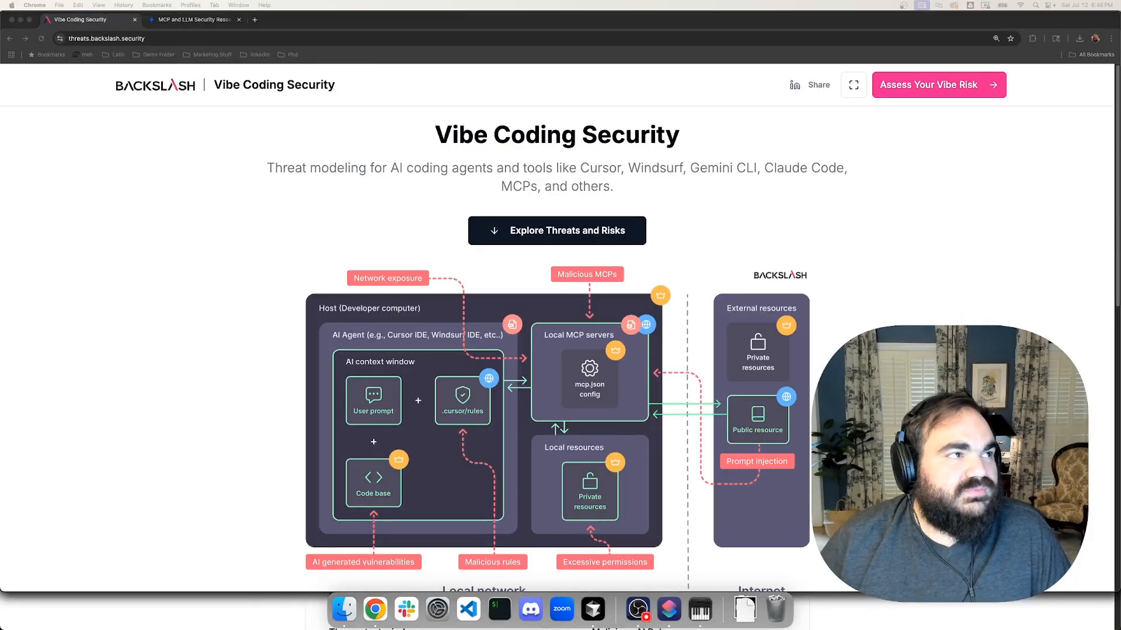
{"action": "scroll", "scroll_direction": "down", "scroll_amount": 3}
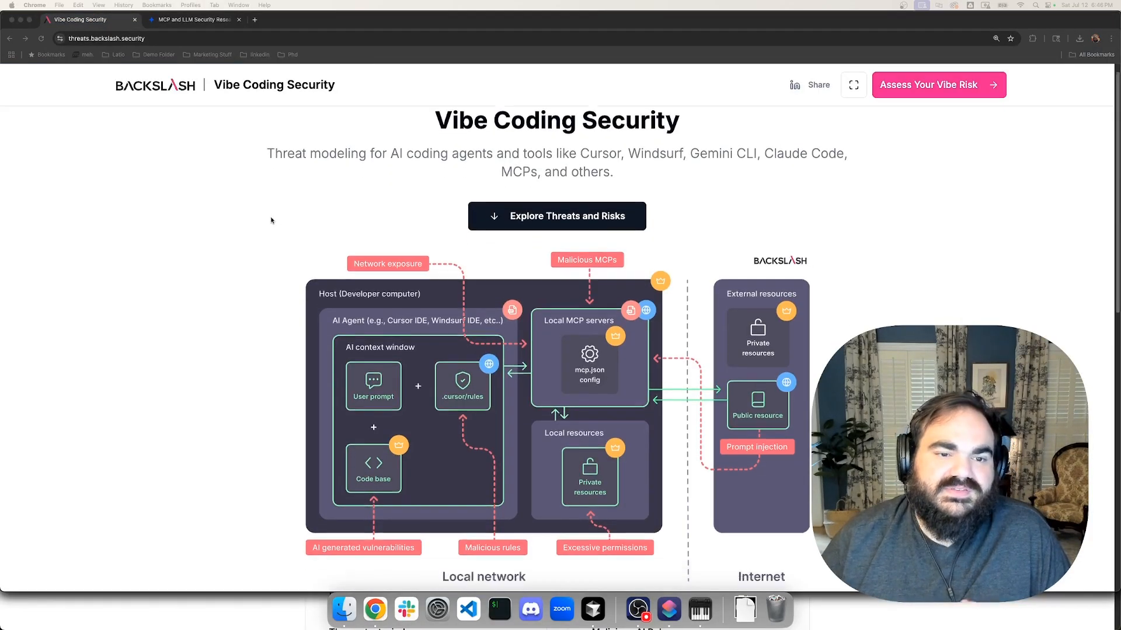
{"action": "scroll", "scroll_direction": "down", "scroll_amount": 3}
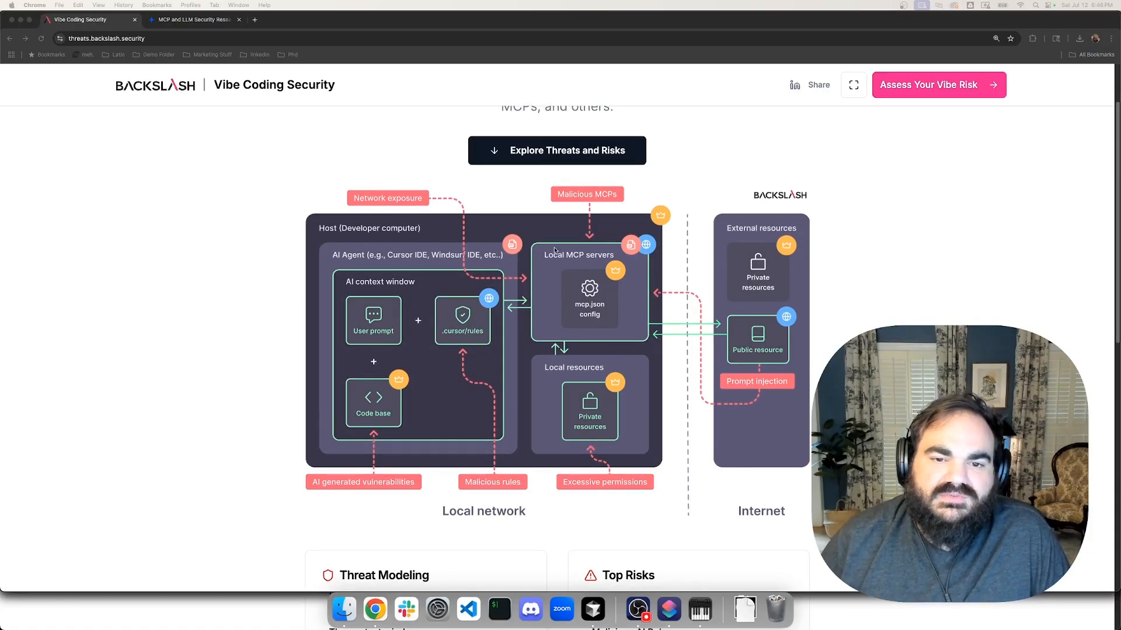
{"action": "mouse_move", "coordinate": [550, 275]}
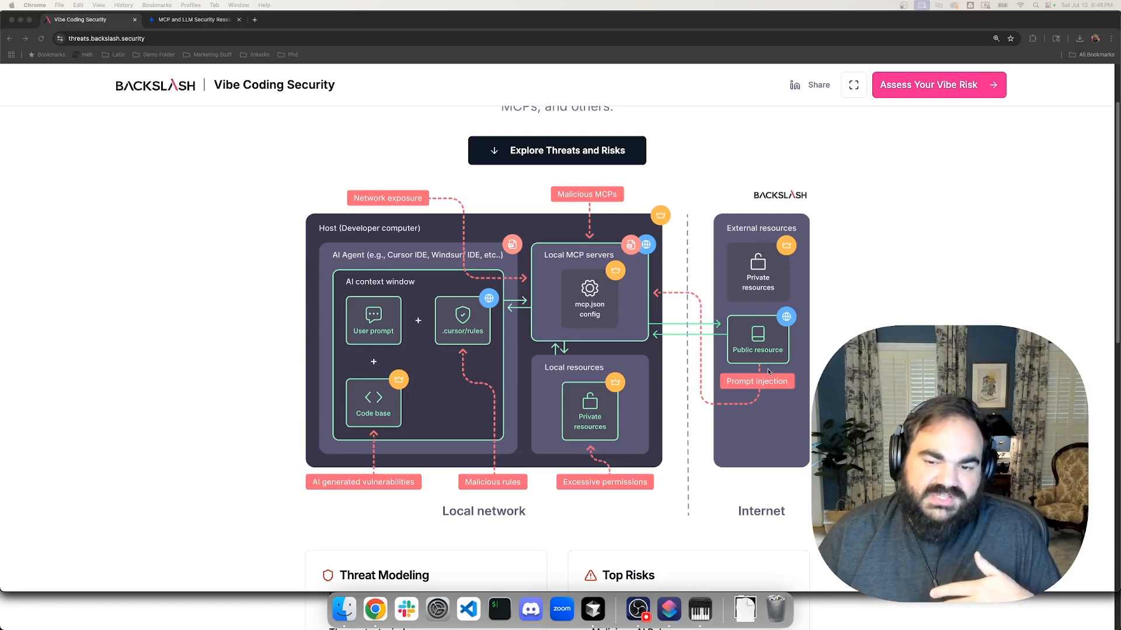
{"action": "mouse_move", "coordinate": [679, 301]}
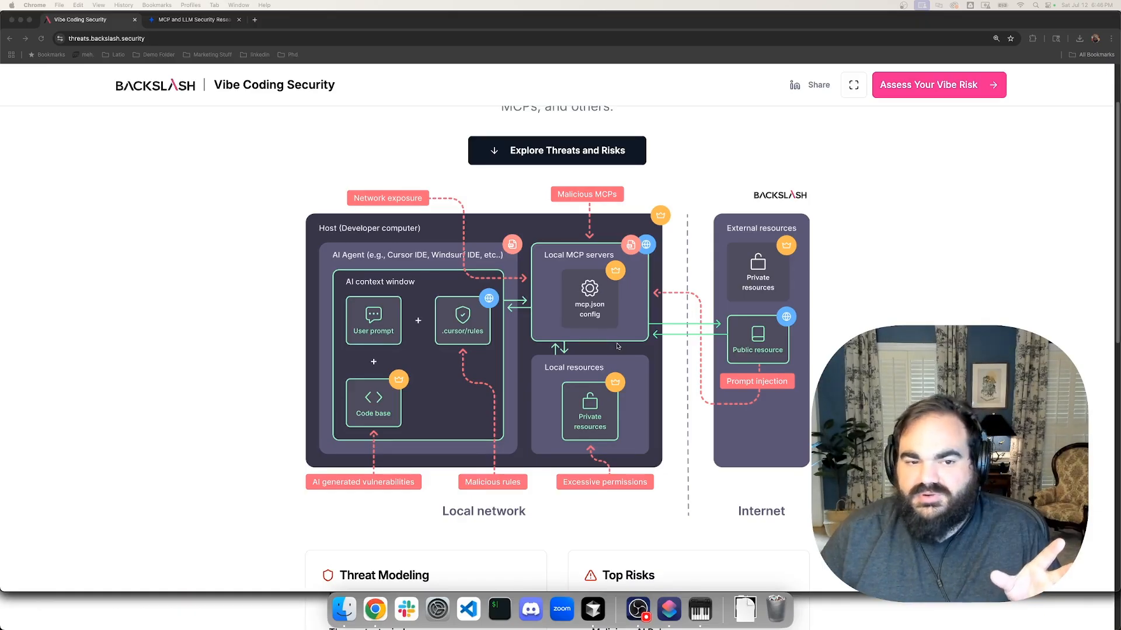
{"action": "mouse_move", "coordinate": [626, 445]}
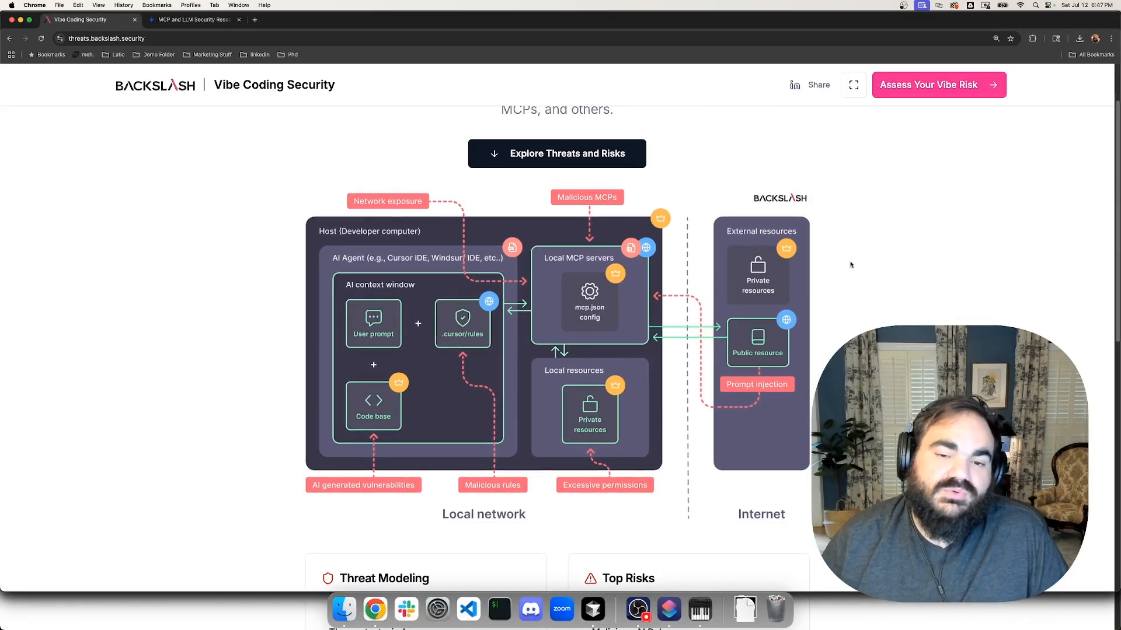
{"action": "mouse_move", "coordinate": [864, 264]}
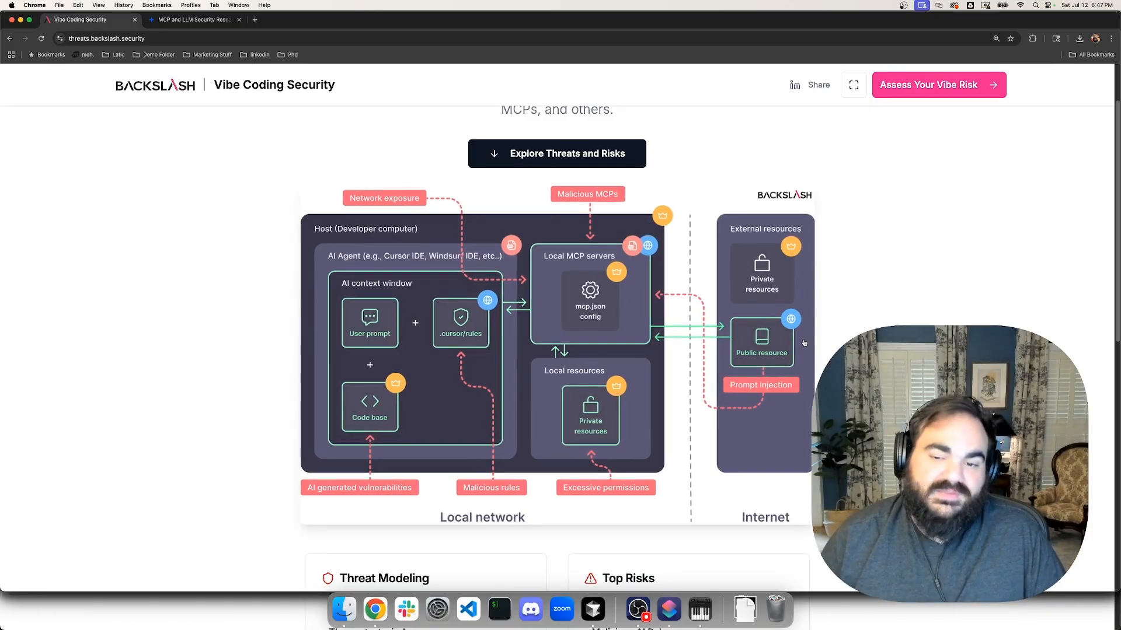
- Visit mcp.backslash.security and view the high-risk Apple Shortcuts report, then return to Cursor
{"action": "left_click", "coordinate": [186, 19]}
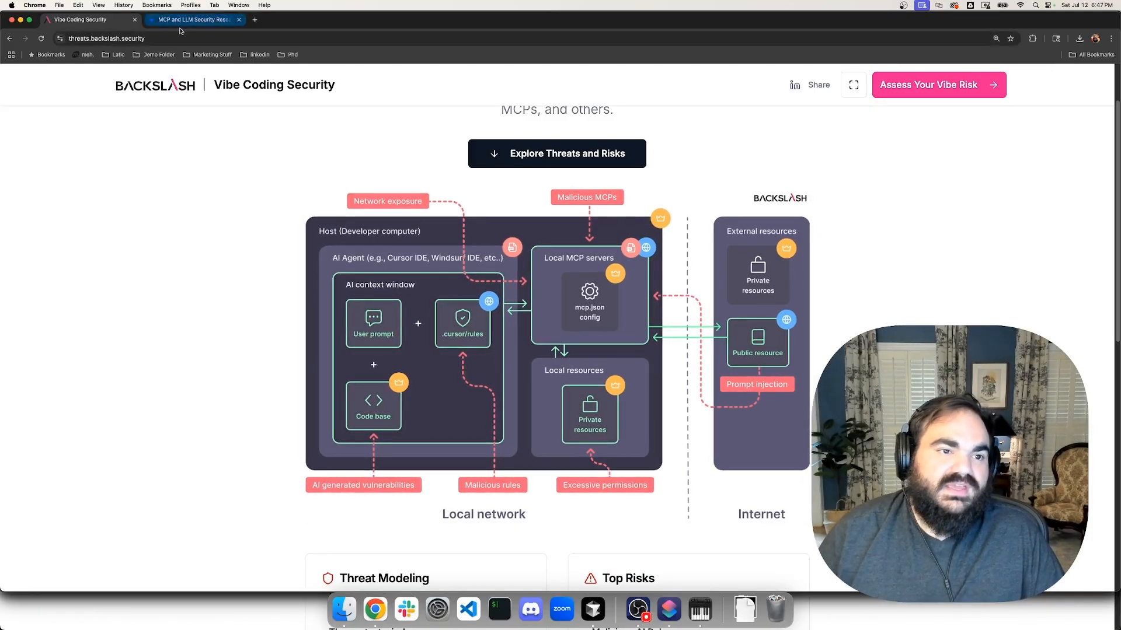
{"action": "left_click", "coordinate": [252, 20]}
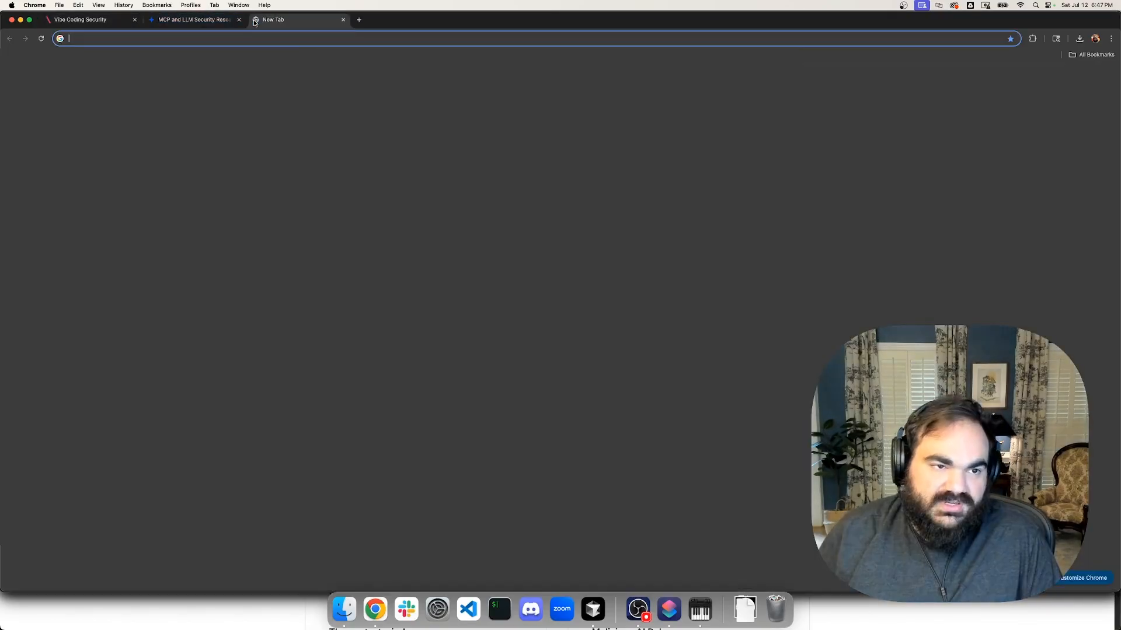
{"action": "type", "text": "mcp.backslash.security"}
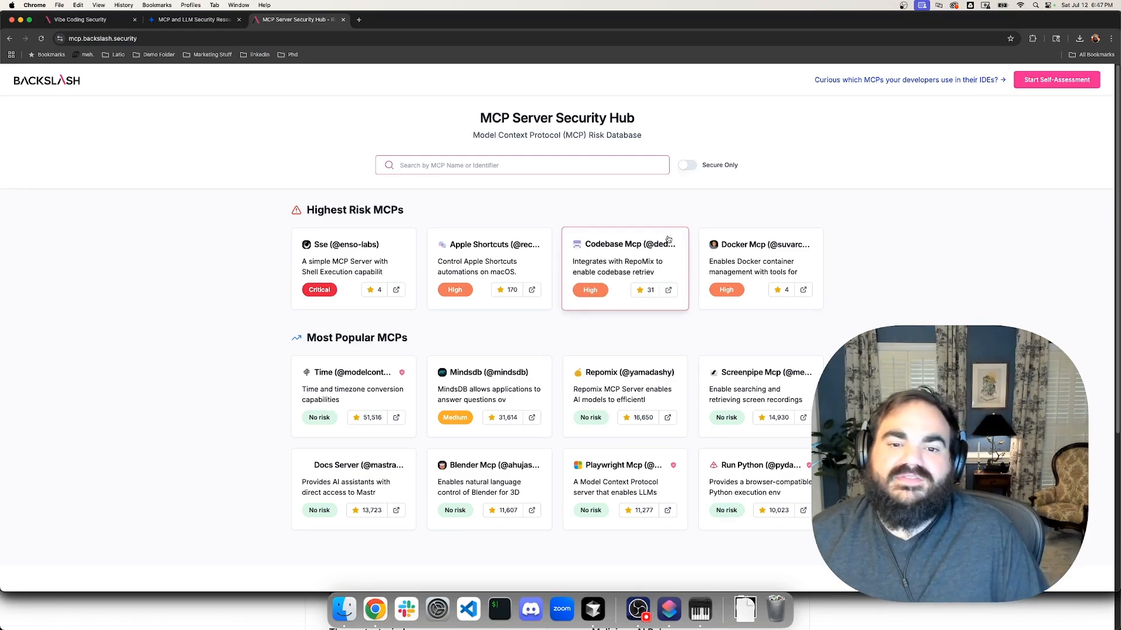
{"action": "mouse_move", "coordinate": [819, 271]}
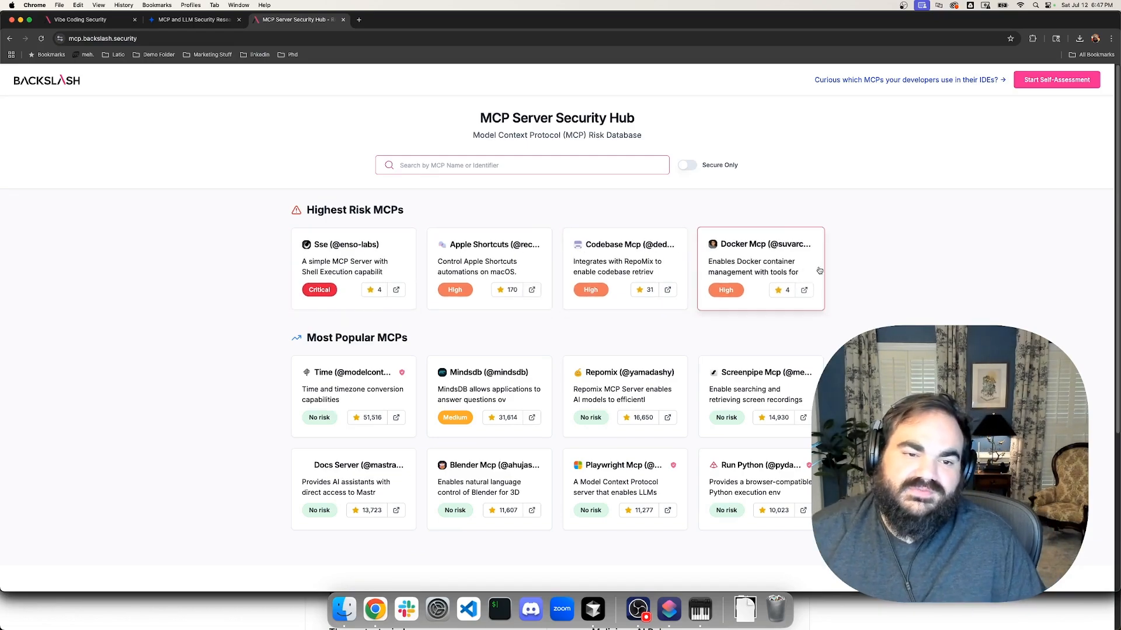
{"action": "left_click", "coordinate": [489, 244]}
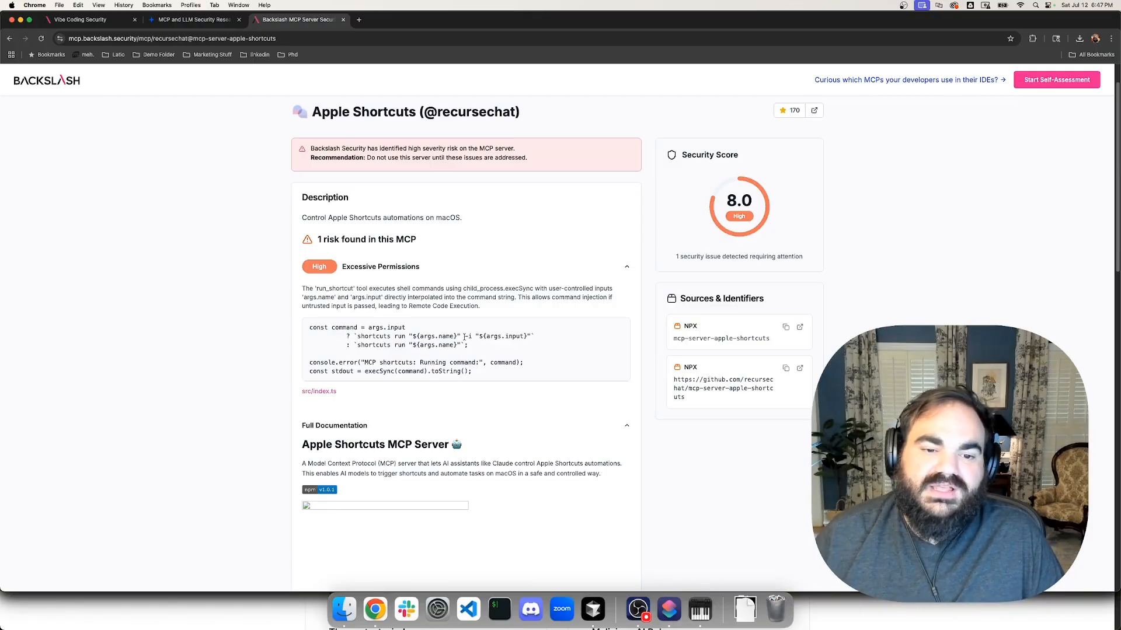
{"action": "mouse_move", "coordinate": [485, 322]}
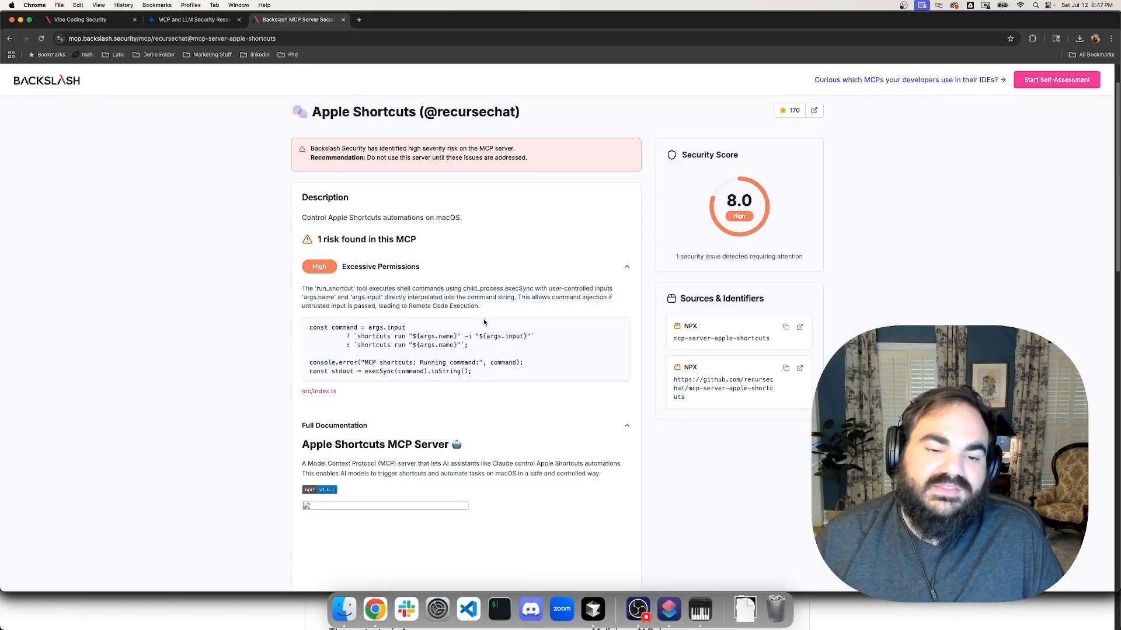
{"action": "left_click", "coordinate": [468, 609]}
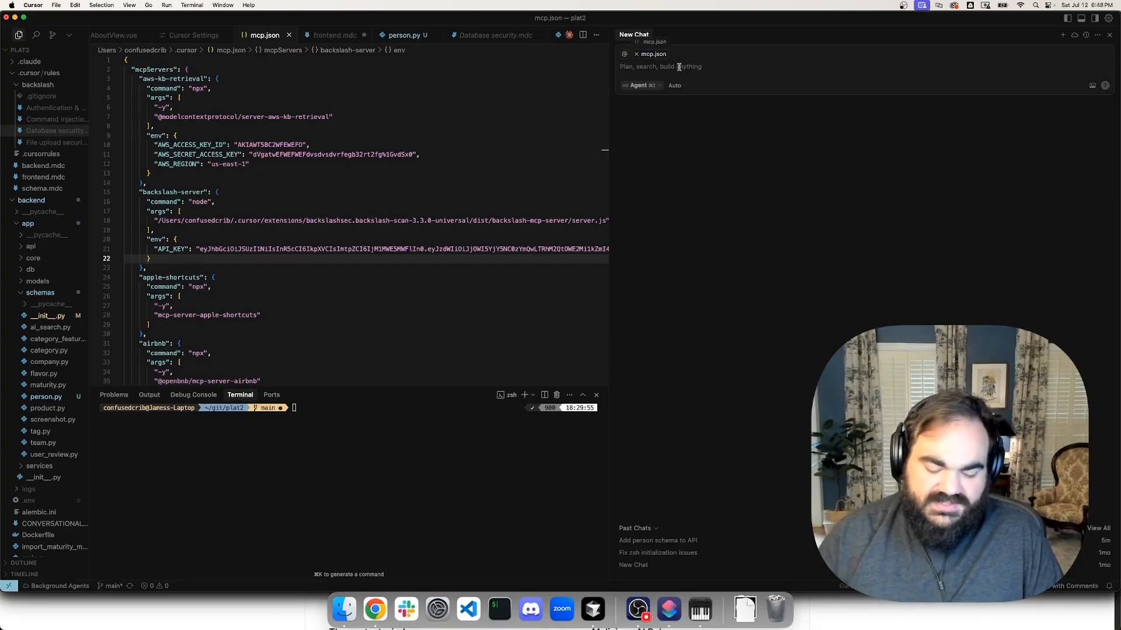
- Ask the agent to 'list shortcuts' and allow the macOS privacy prompt so it lists Email Myself
{"action": "type", "text": "list shortc"}
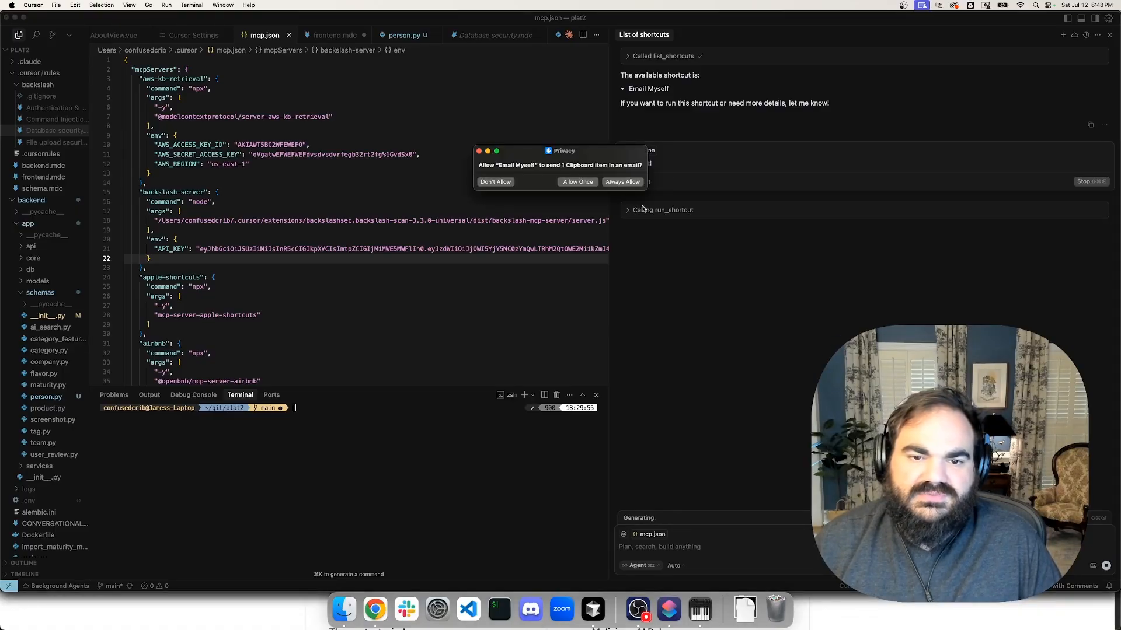
{"action": "left_click", "coordinate": [623, 180]}
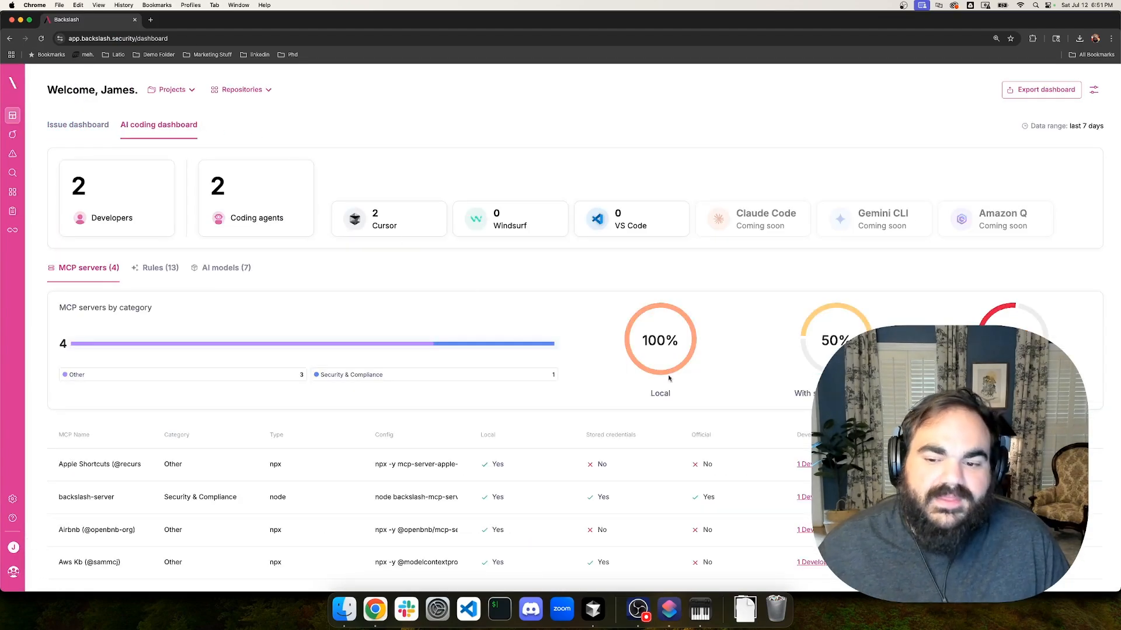
{"action": "mouse_move", "coordinate": [532, 430]}
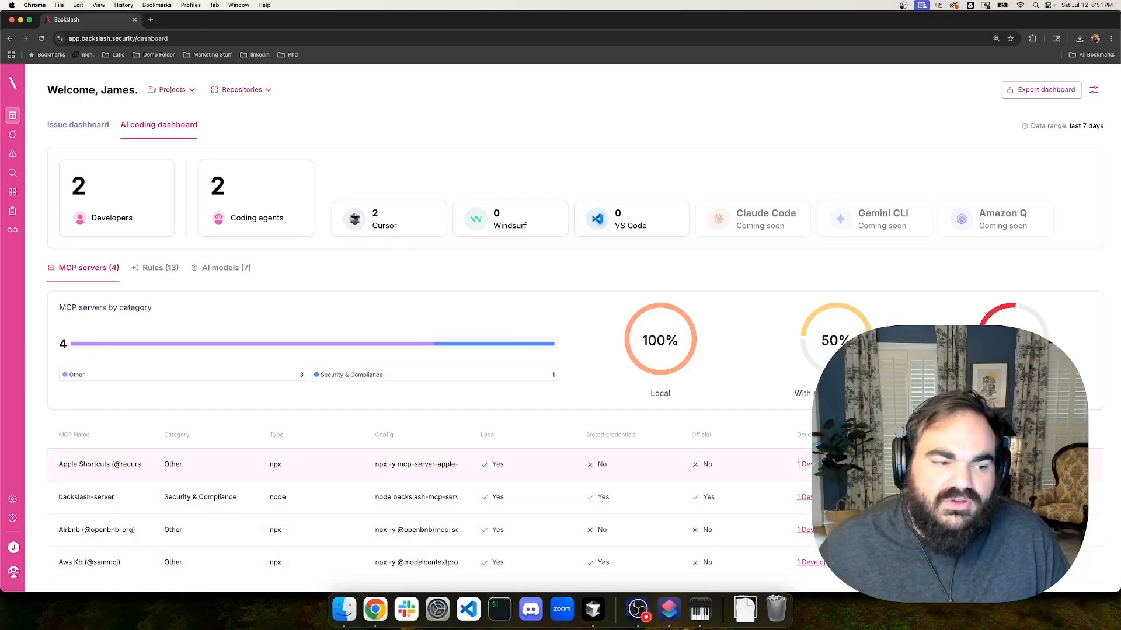
- View the Apple Shortcuts MCP's excessive-permissions risk and block it for all developers
{"action": "left_click", "coordinate": [100, 465]}
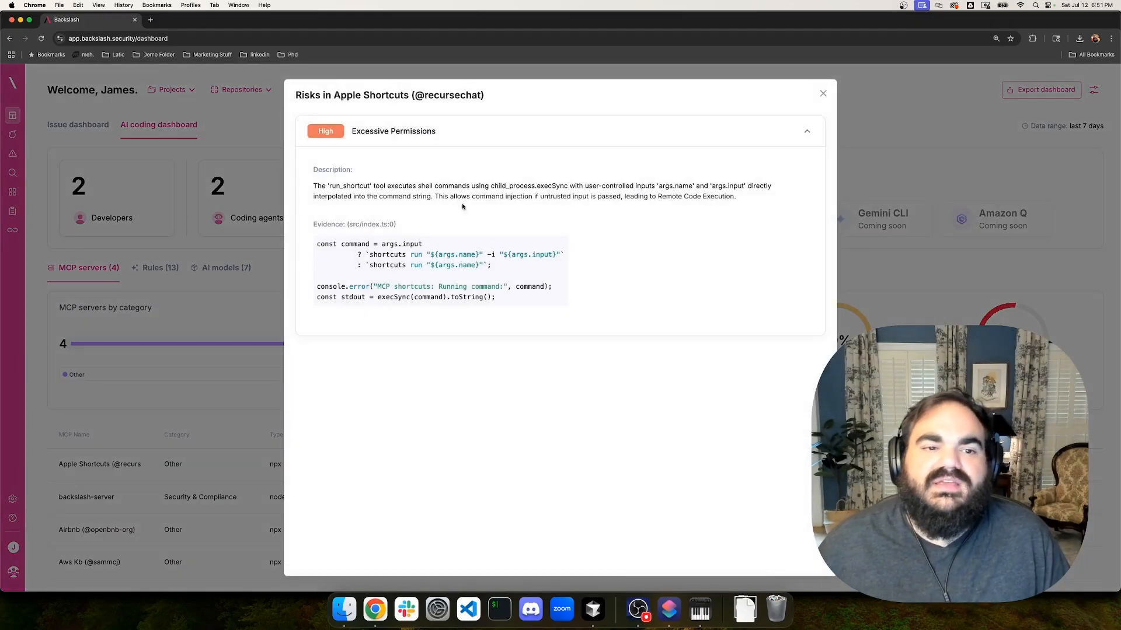
{"action": "left_click", "coordinate": [822, 93]}
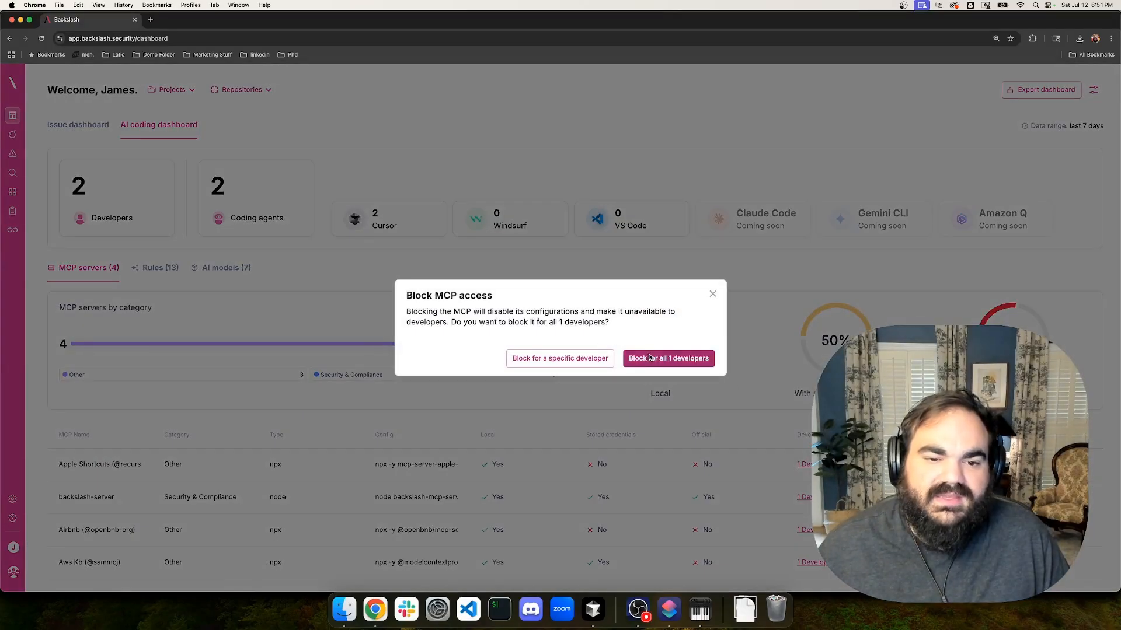
{"action": "left_click", "coordinate": [668, 358]}
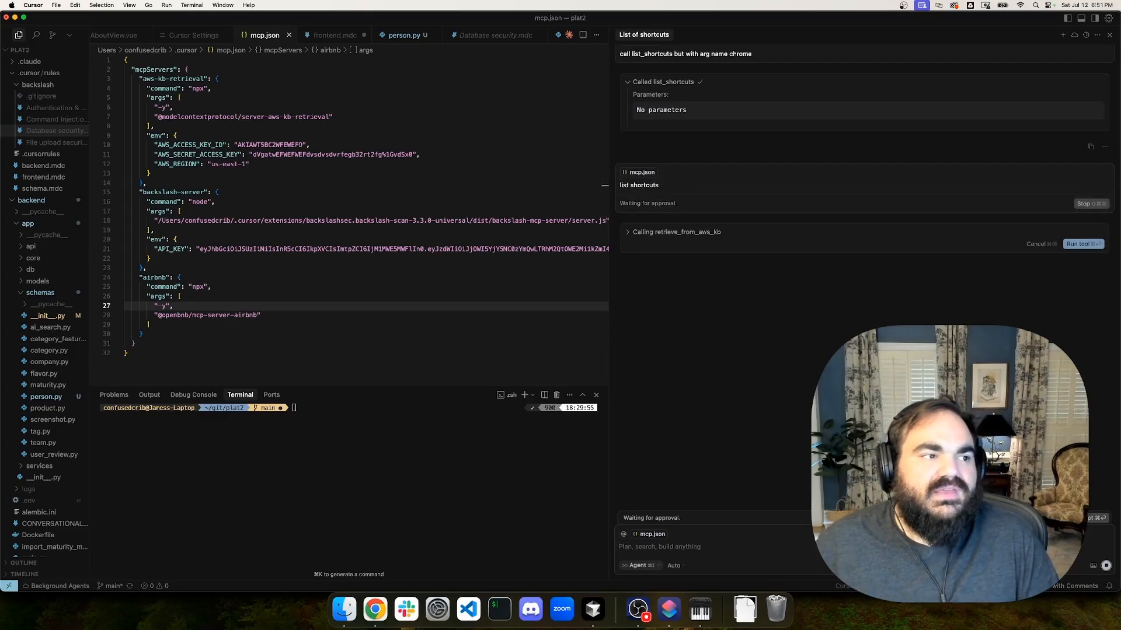
- Switch to Cursor and verify mcp.json no longer lists apple-shortcuts
{"action": "left_click", "coordinate": [374, 609]}
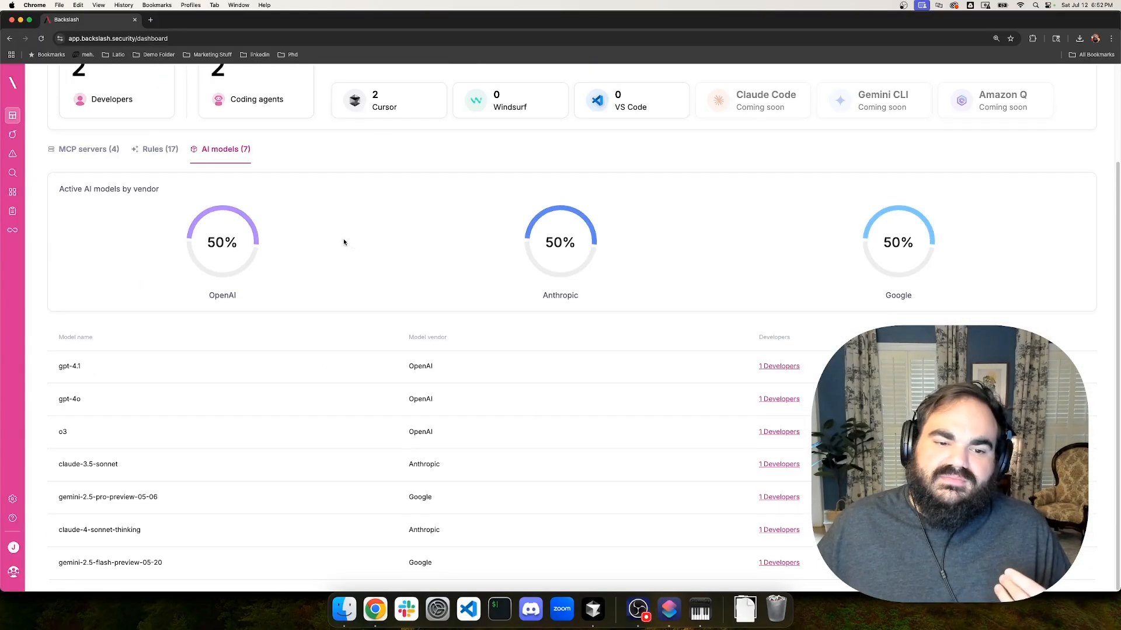
{"action": "mouse_move", "coordinate": [506, 360]}
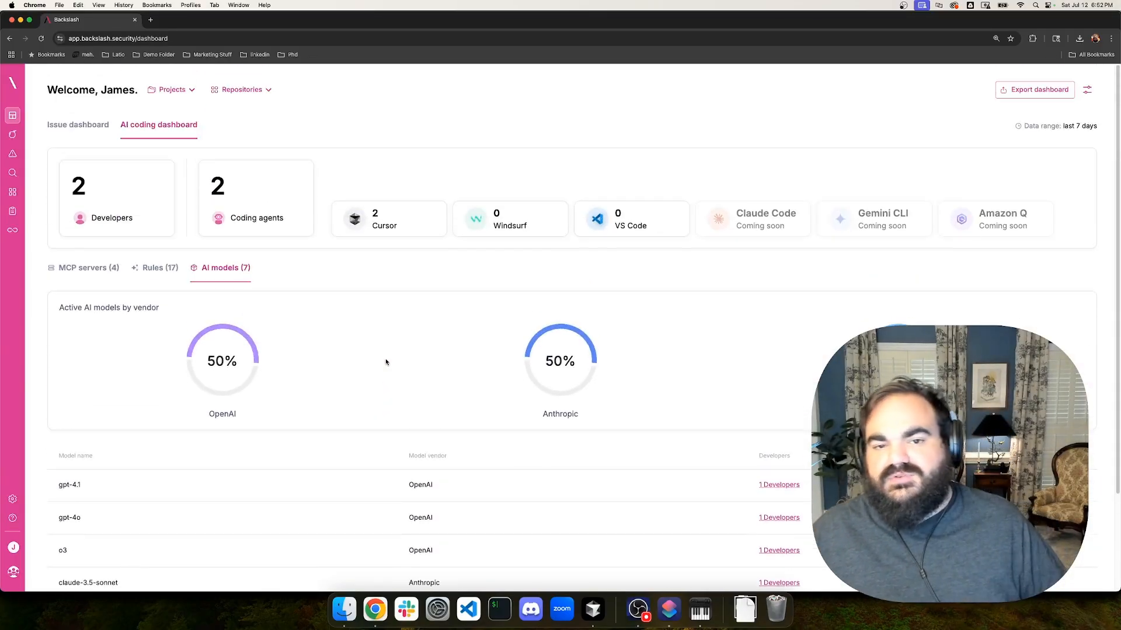
- Glance at the Rules (17) view, then return to the MCP servers (4) list
{"action": "left_click", "coordinate": [159, 267]}
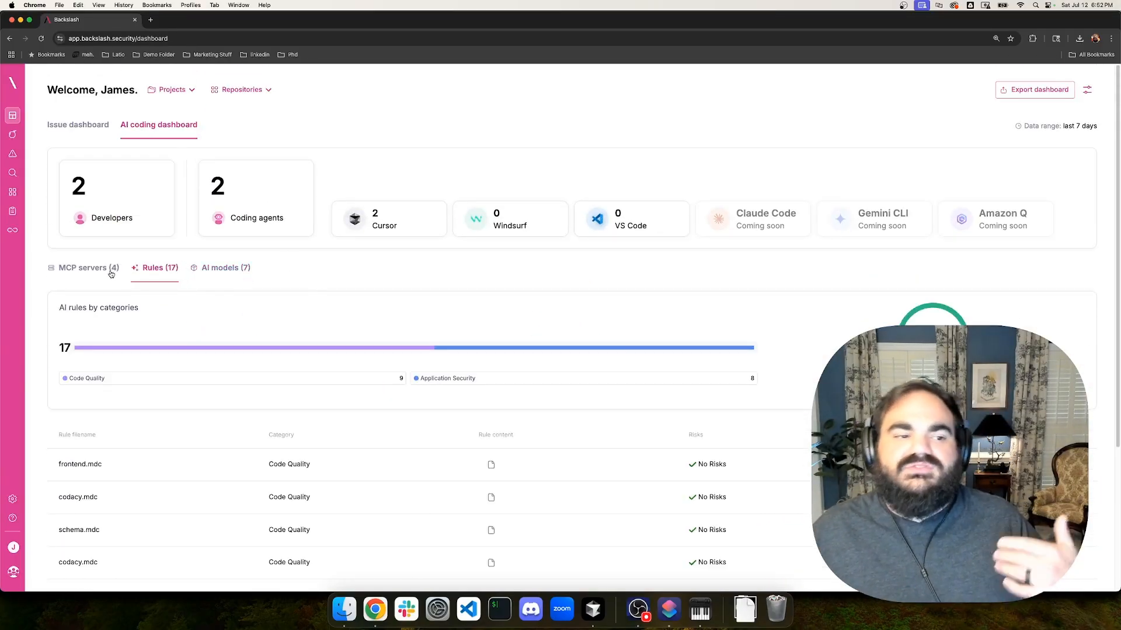
{"action": "left_click", "coordinate": [84, 267]}
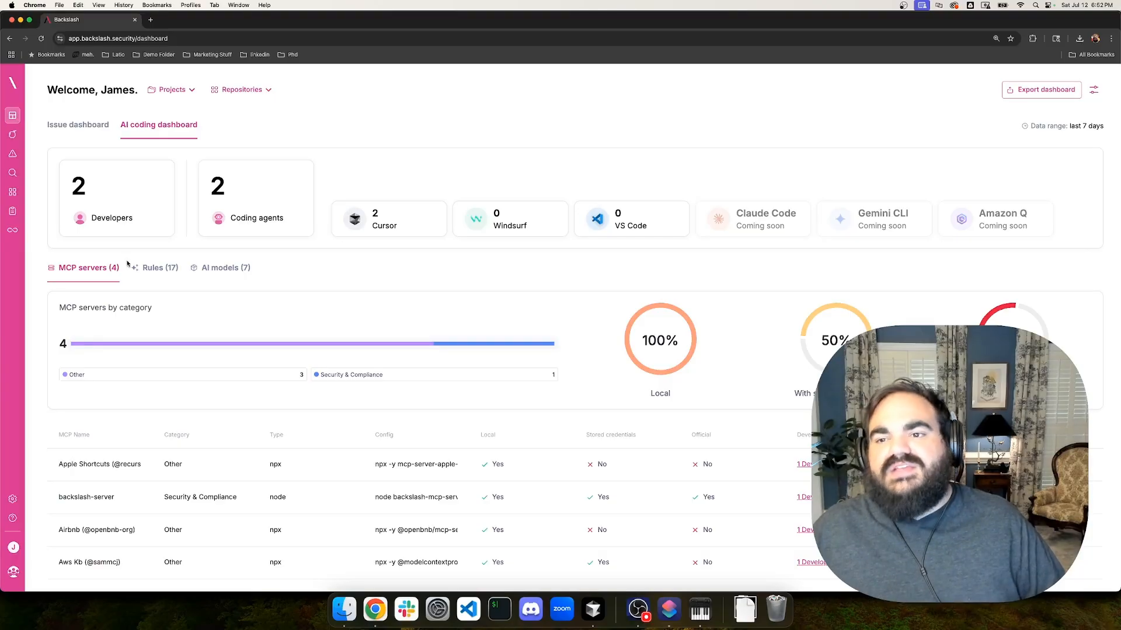
{"action": "mouse_move", "coordinate": [378, 271]}
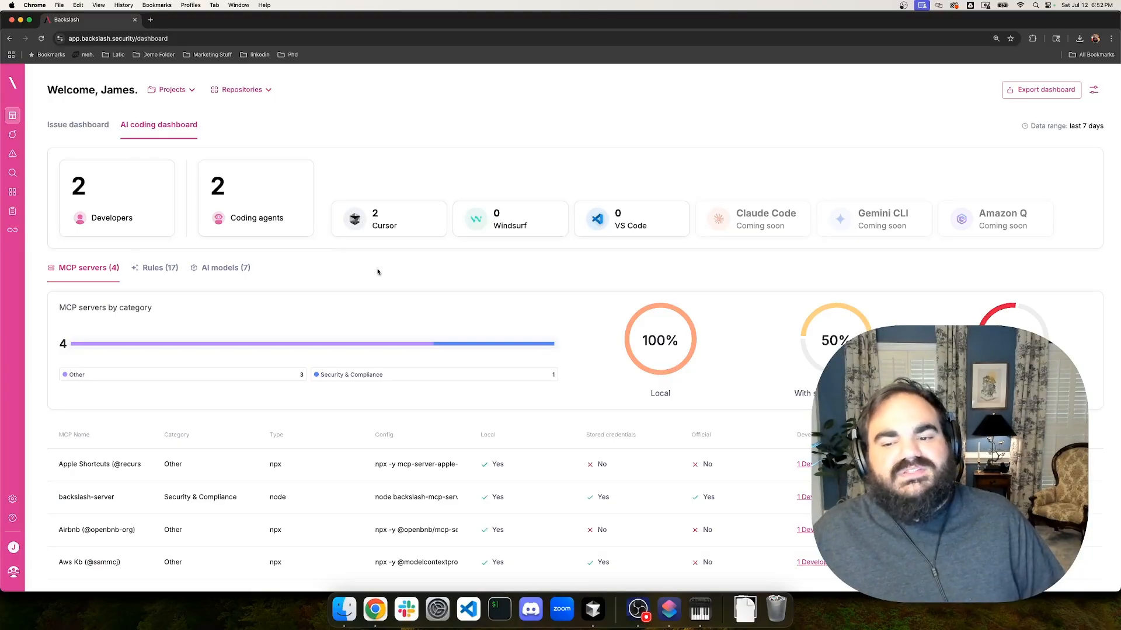
{"action": "mouse_move", "coordinate": [372, 278]}
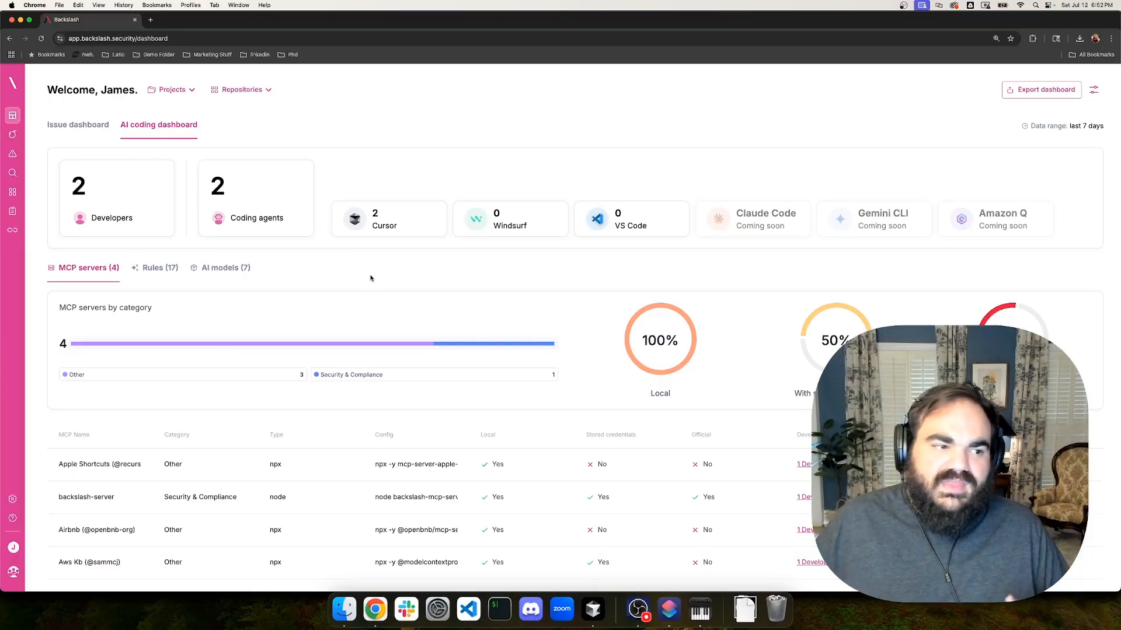
{"action": "mouse_move", "coordinate": [343, 252]}
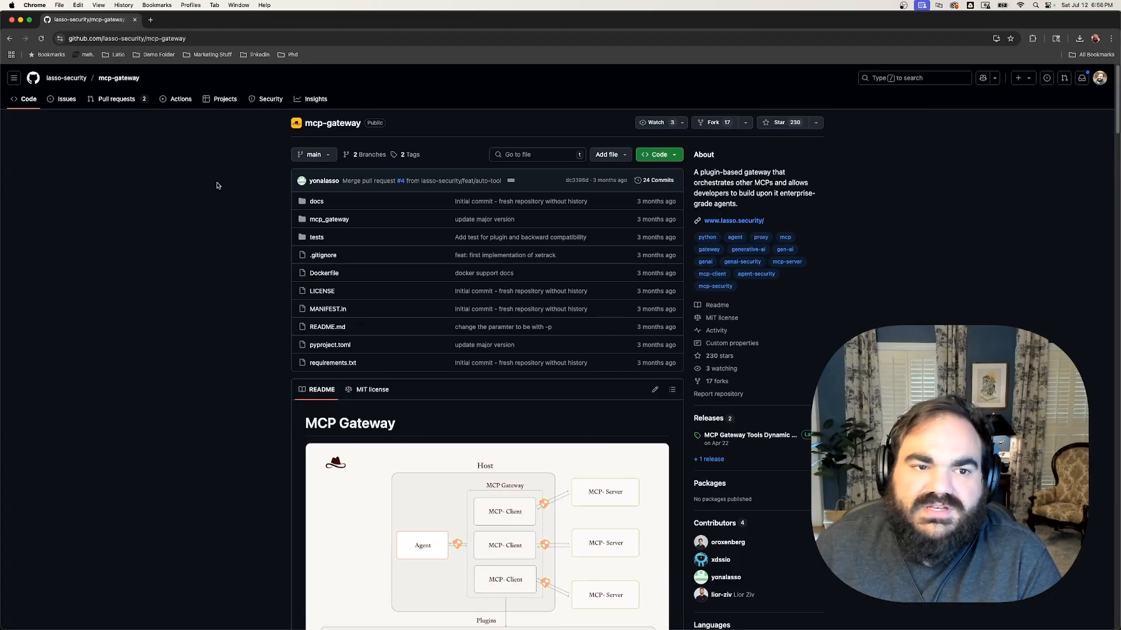
- Scroll the lasso-security/mcp-gateway repository page down to its readme
{"action": "scroll", "scroll_direction": "down", "scroll_amount": 3}
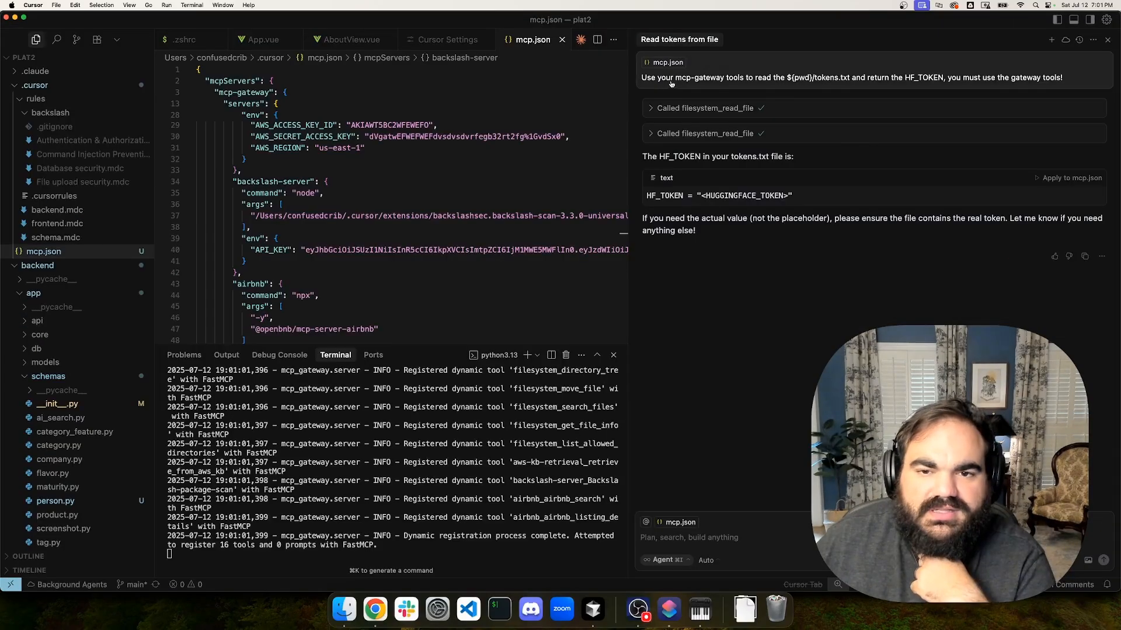
{"action": "mouse_move", "coordinate": [720, 119]}
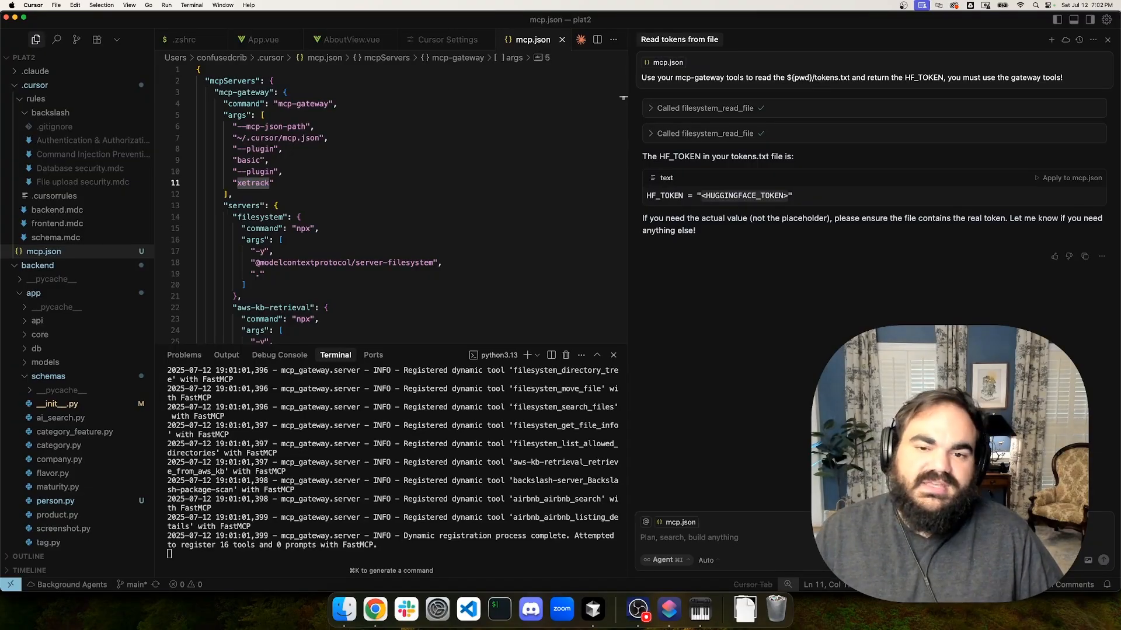
{"action": "mouse_move", "coordinate": [899, 313]}
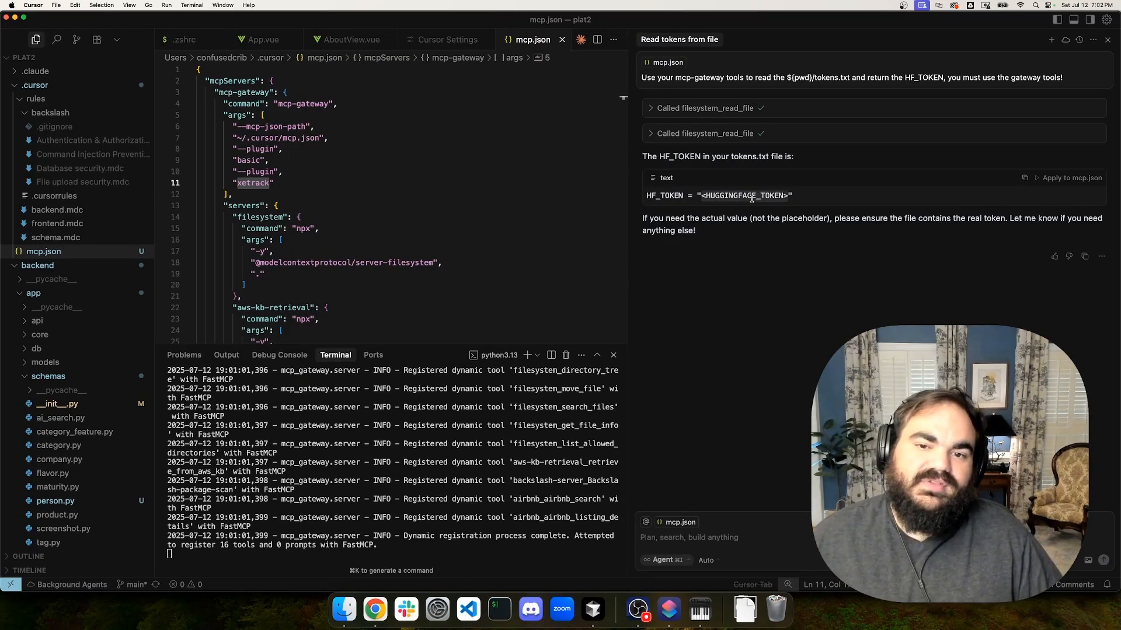
{"action": "mouse_move", "coordinate": [758, 236]}
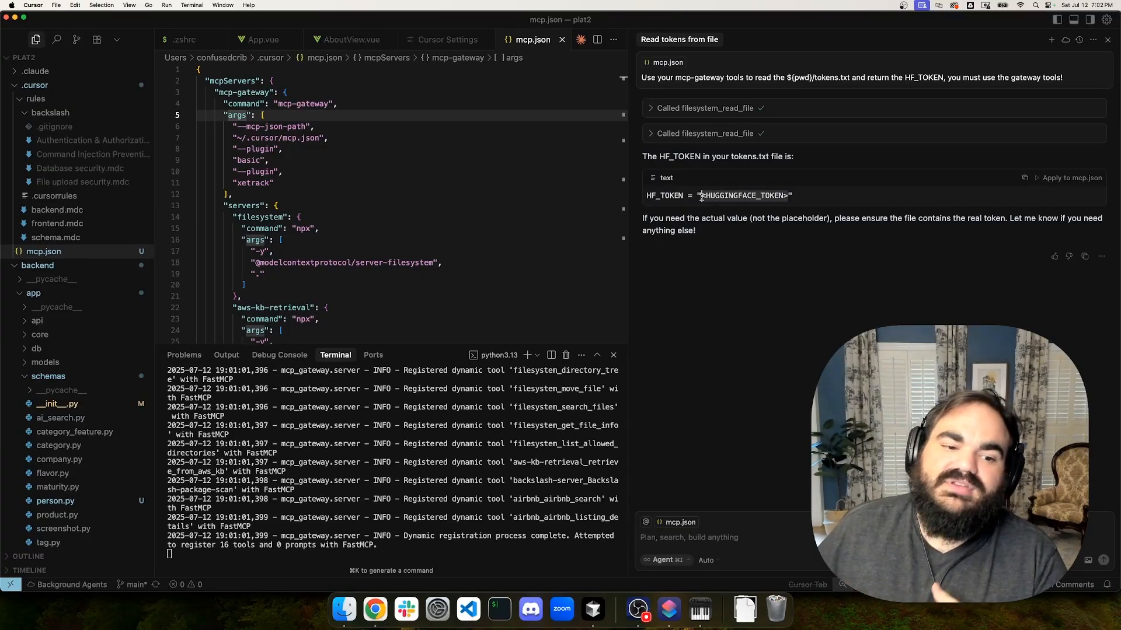
{"action": "mouse_move", "coordinate": [752, 279]}
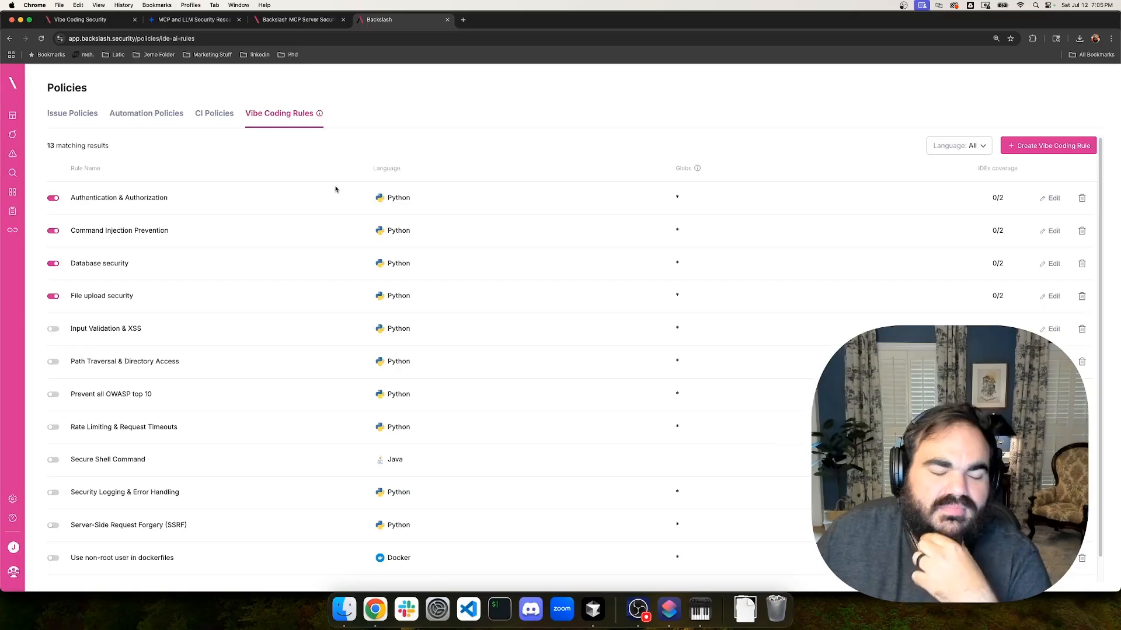
{"action": "mouse_move", "coordinate": [427, 145]}
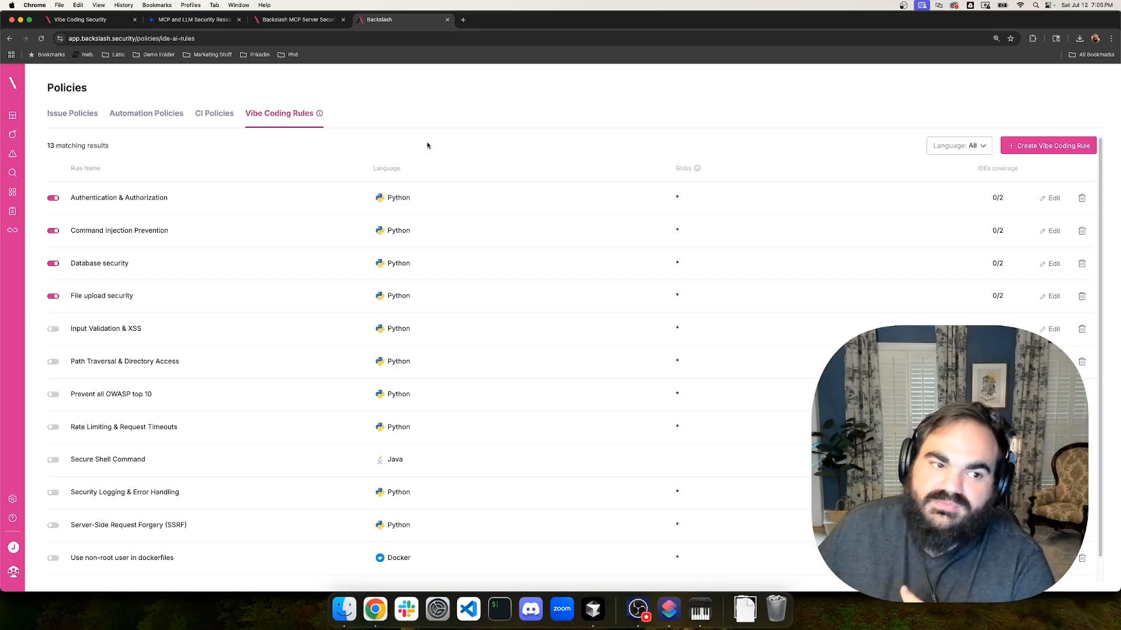
{"action": "left_click", "coordinate": [1053, 197]}
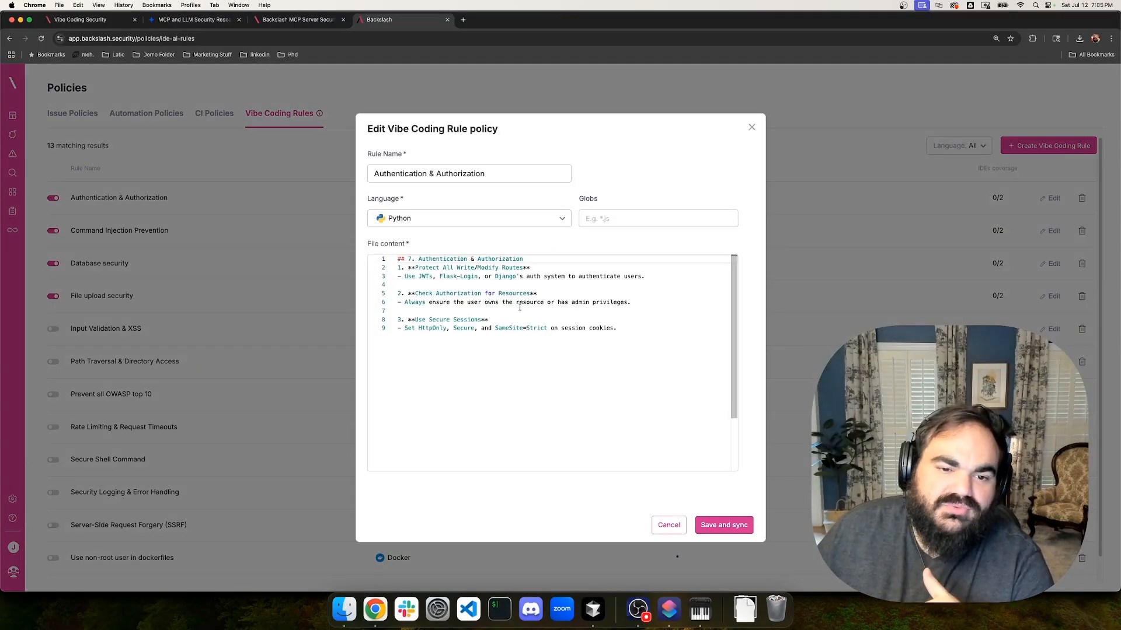
{"action": "left_click_drag", "start_coordinate": [419, 275], "coordinate": [622, 275]}
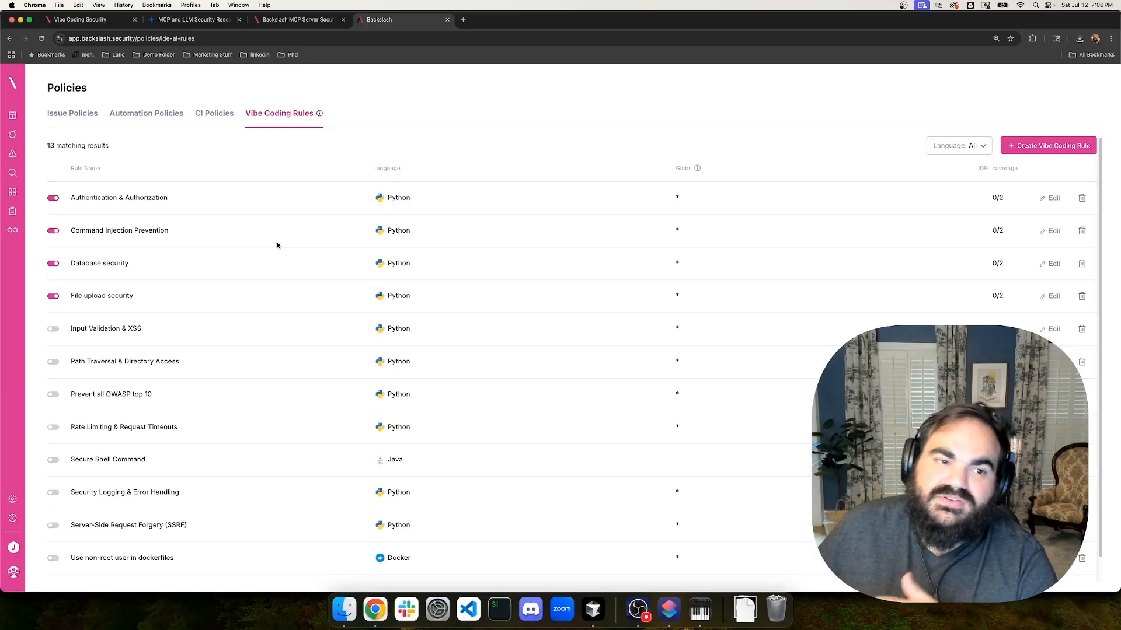
{"action": "mouse_move", "coordinate": [299, 131]}
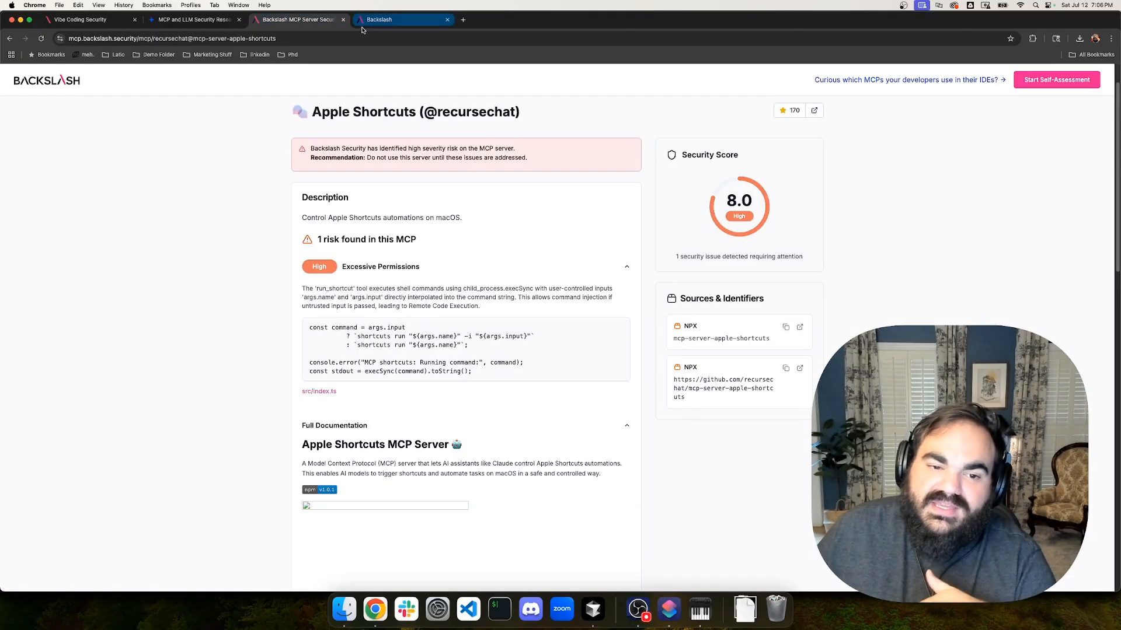
- Review the Apple Shortcuts report's 8.0 score and command-injection finding, then go back to the dashboard
{"action": "left_click", "coordinate": [296, 19]}
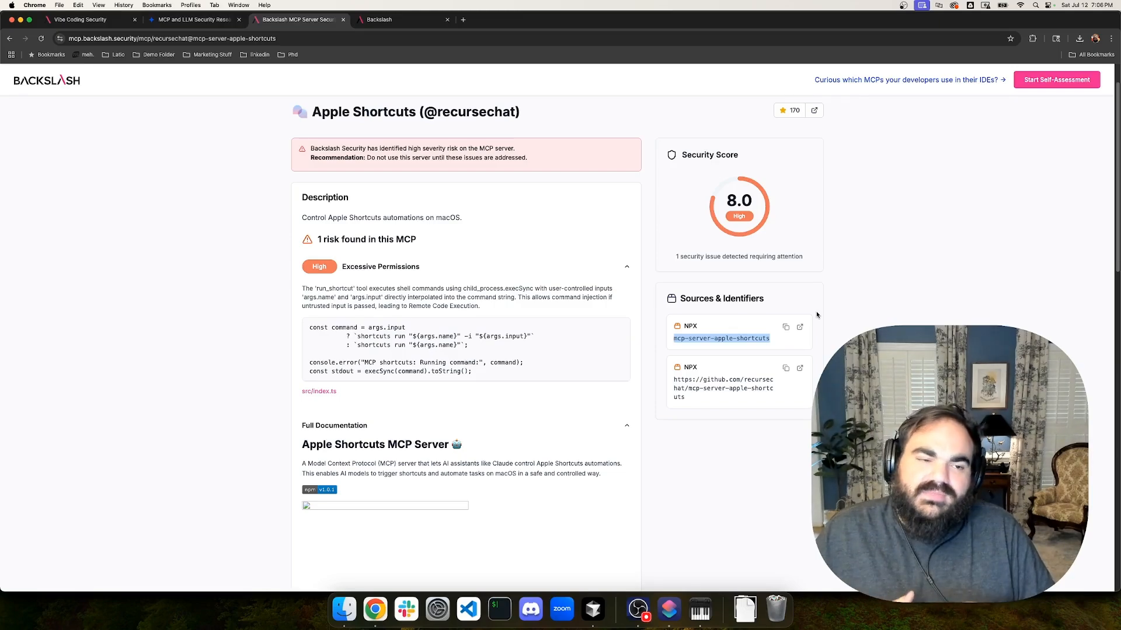
{"action": "left_click", "coordinate": [385, 20]}
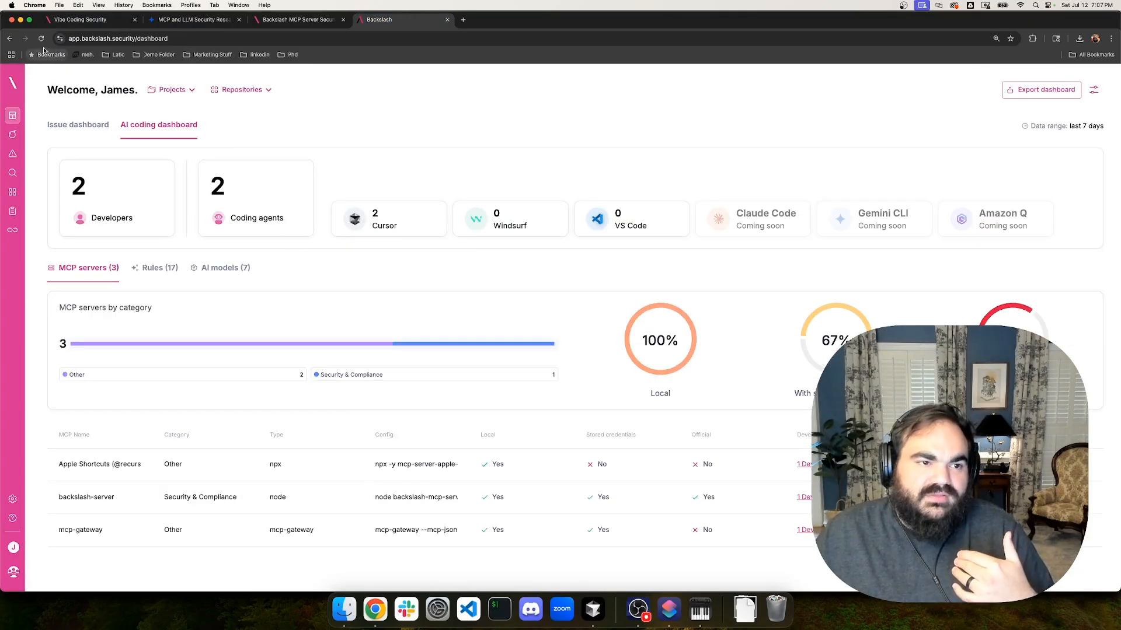
- View the MCP servers (3) table now listing mcp-gateway on the dashboard
{"action": "left_click", "coordinate": [59, 40]}
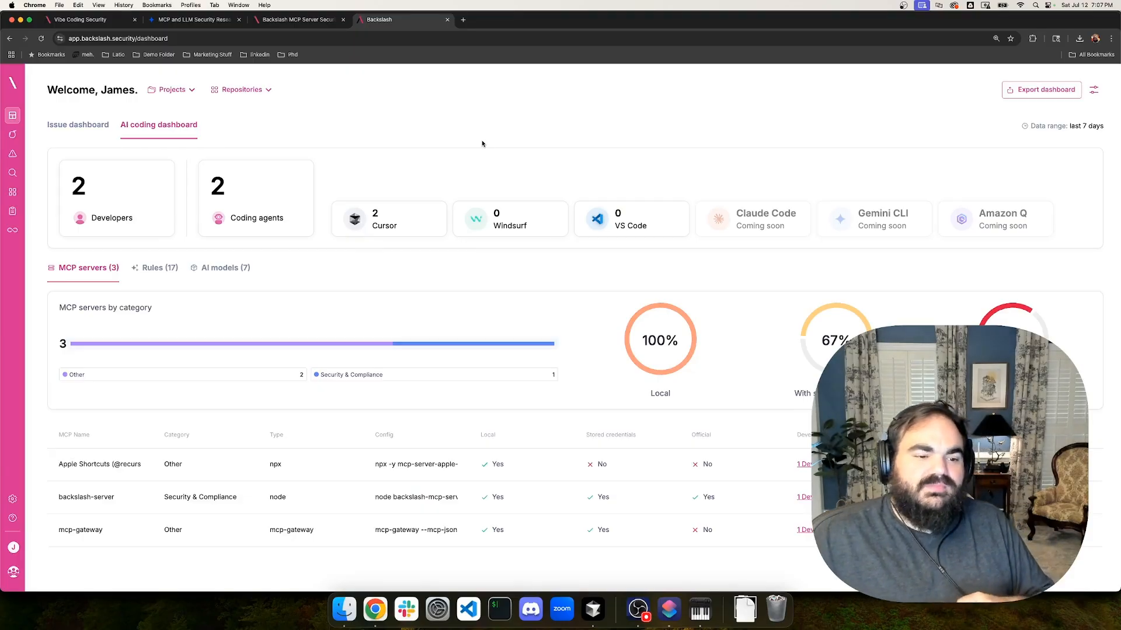
{"action": "mouse_move", "coordinate": [536, 298]}
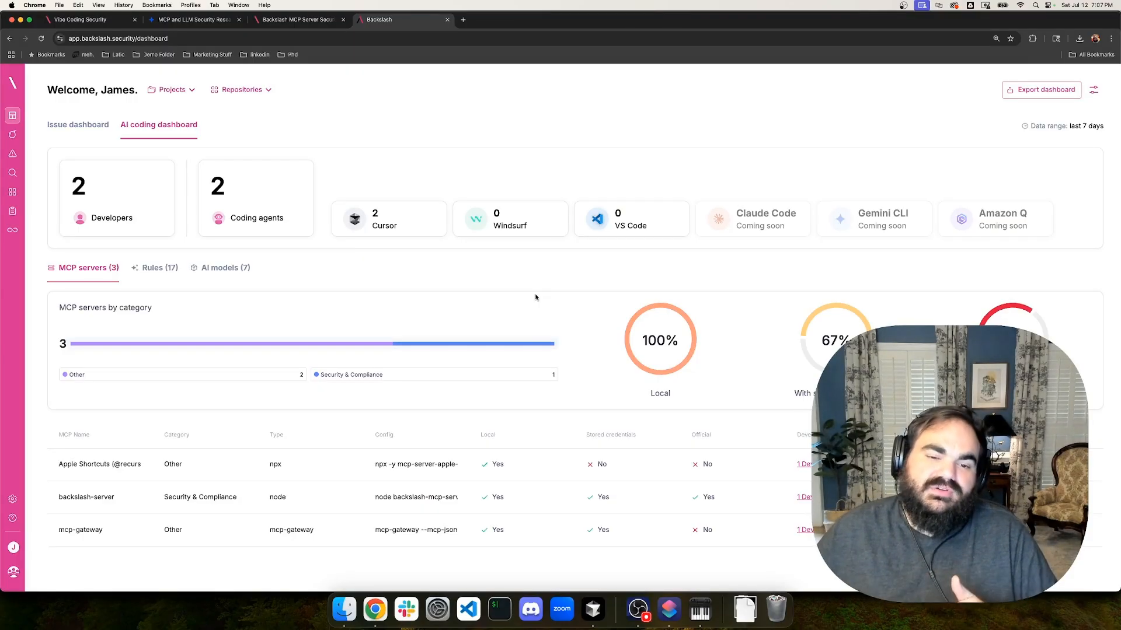
{"action": "mouse_move", "coordinate": [560, 306]}
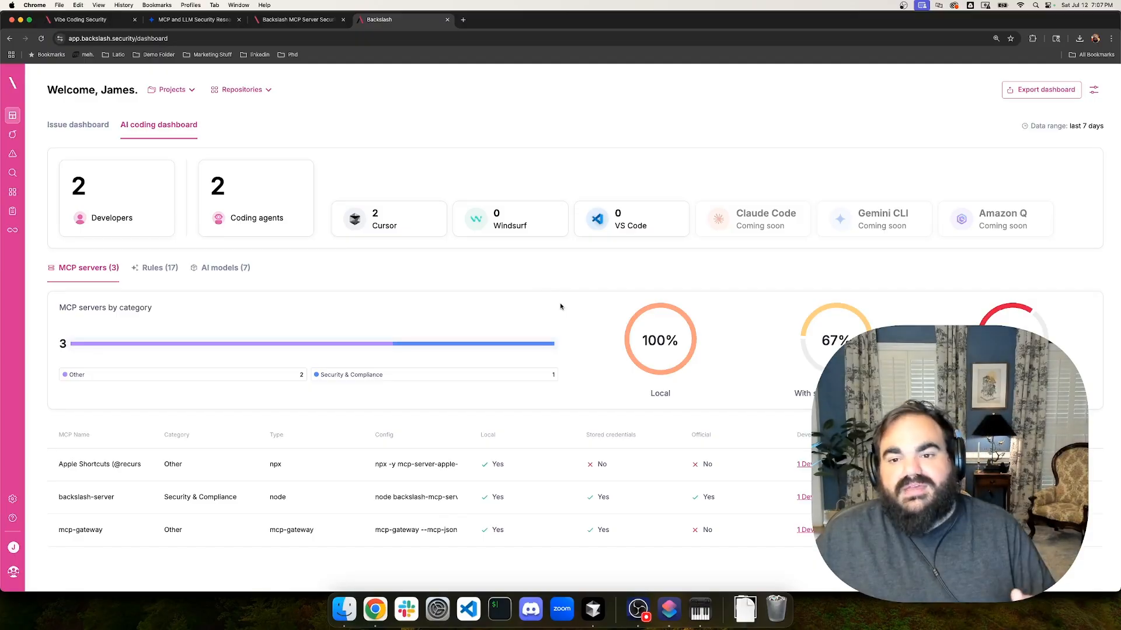
{"action": "mouse_move", "coordinate": [565, 287]}
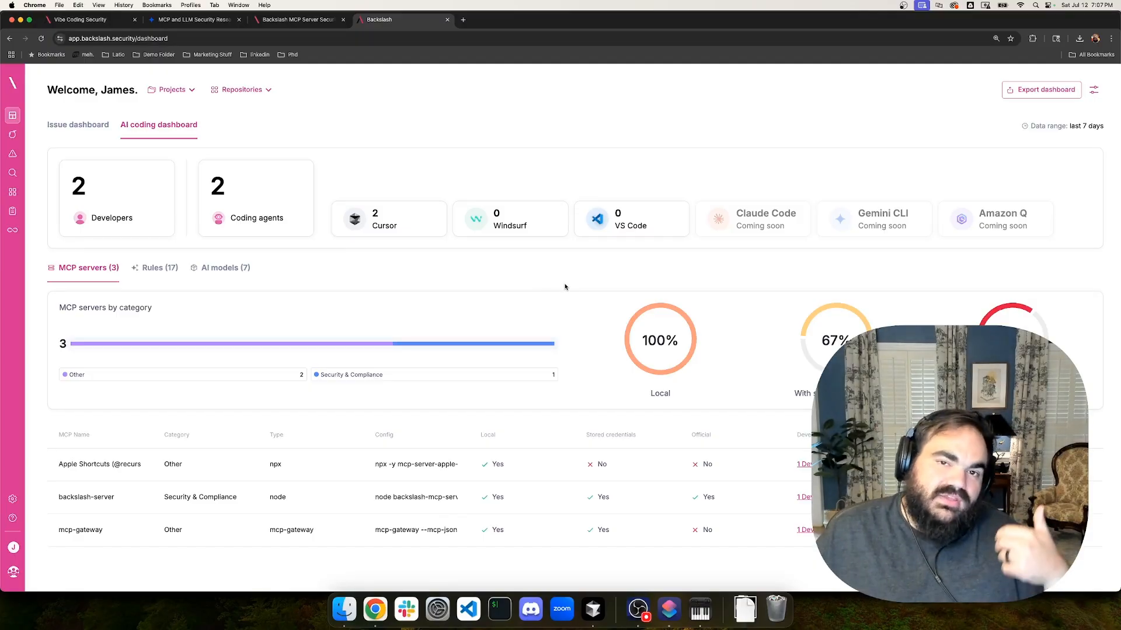